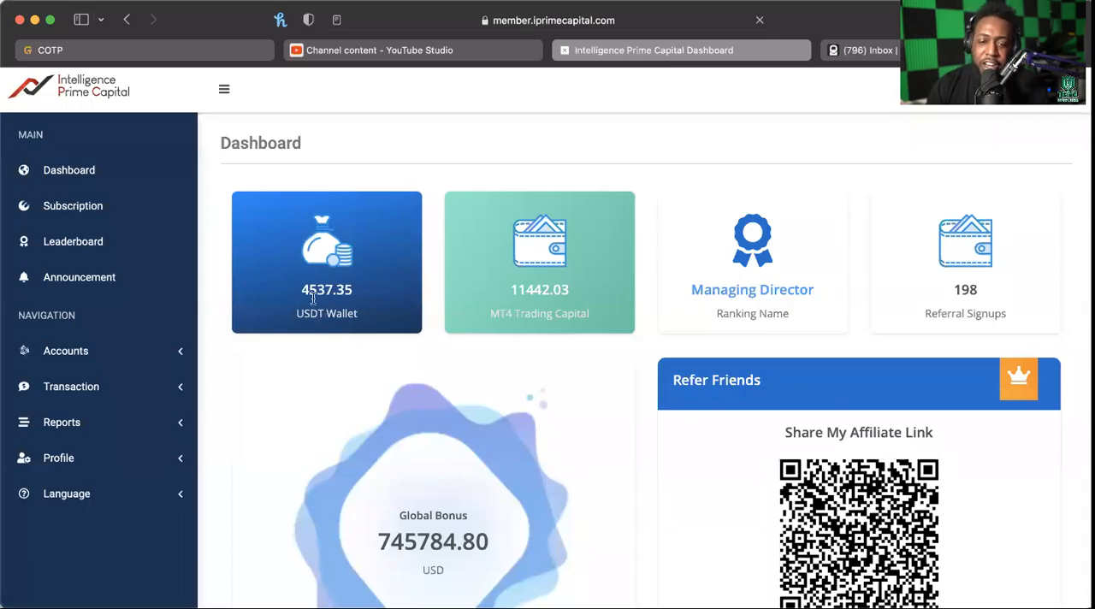
{"action": "mouse_move", "coordinate": [402, 308]}
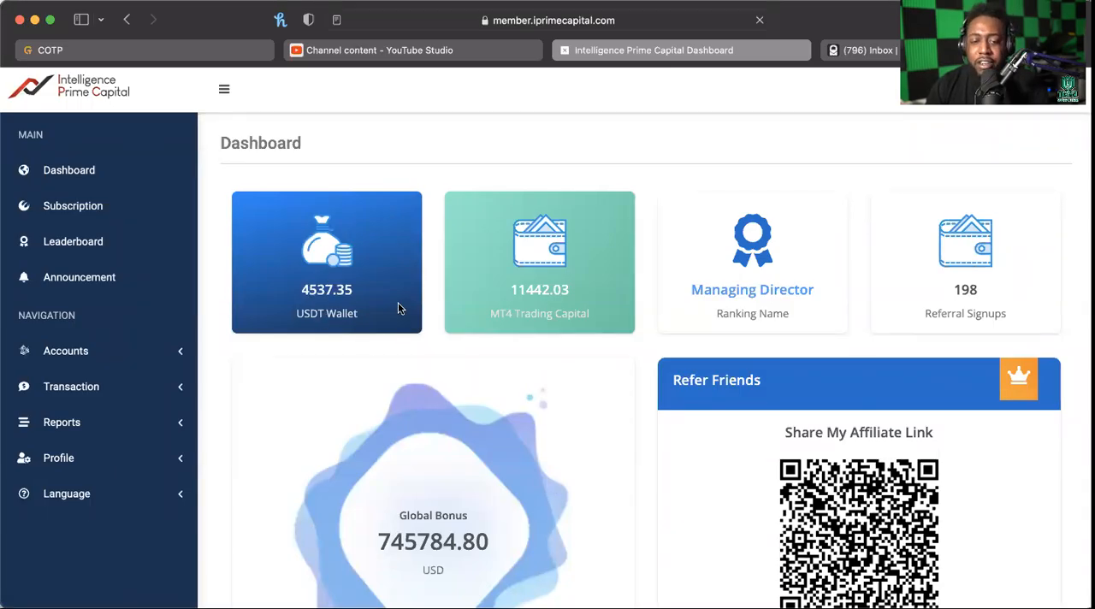
{"action": "mouse_move", "coordinate": [458, 339]}
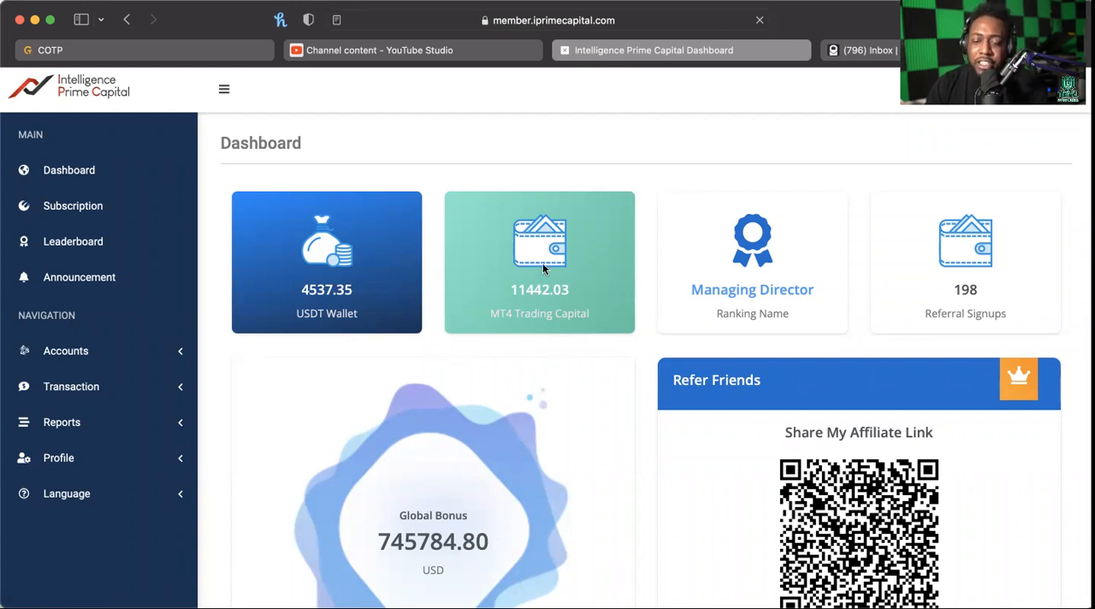
{"action": "mouse_move", "coordinate": [526, 224]}
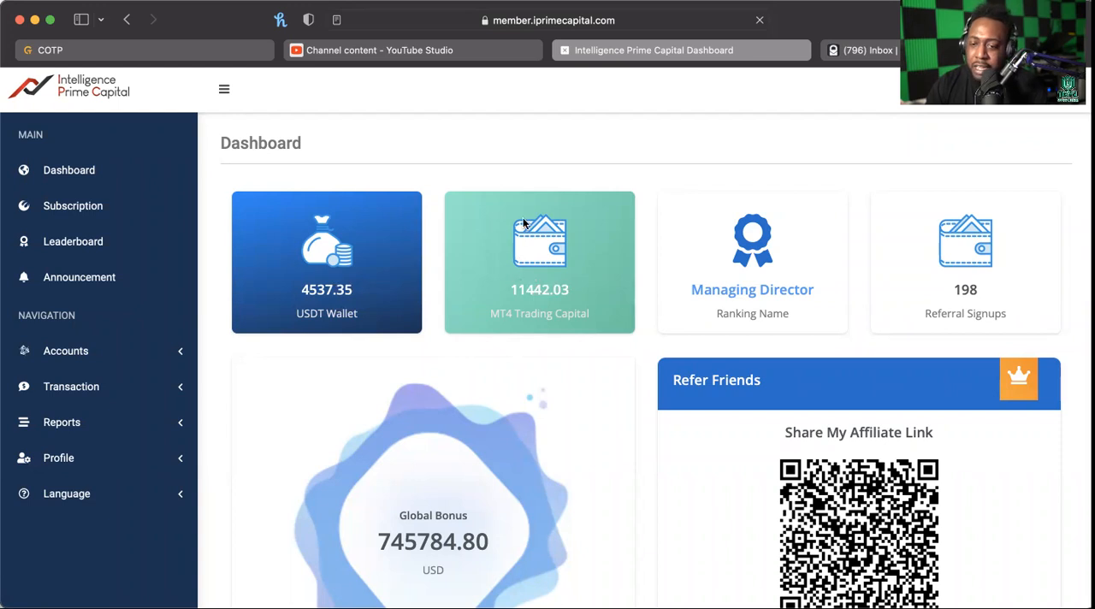
{"action": "mouse_move", "coordinate": [540, 266]}
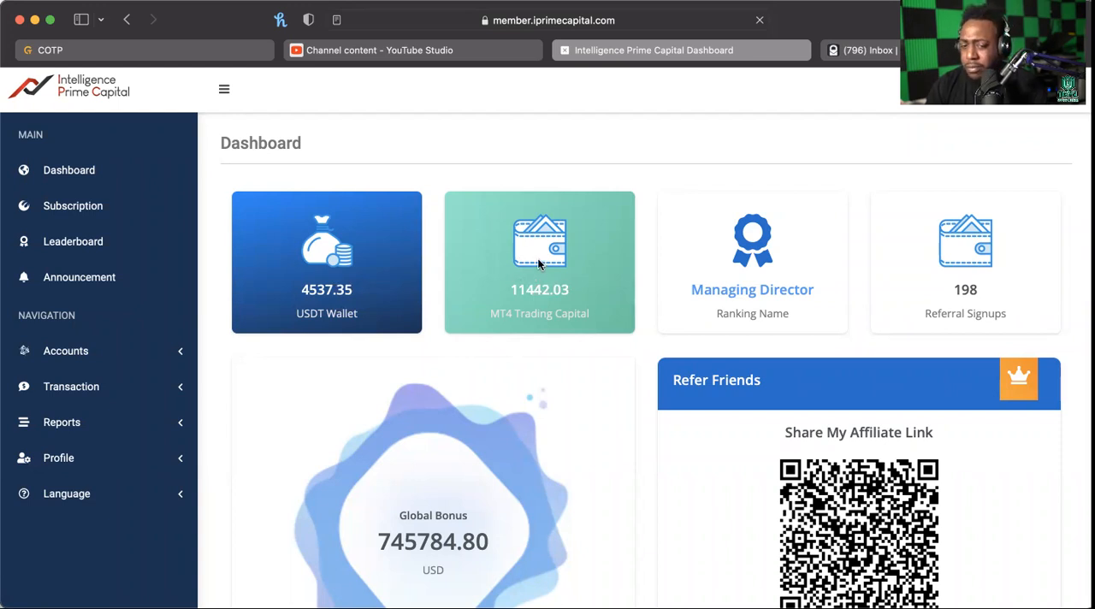
{"action": "mouse_move", "coordinate": [291, 287]}
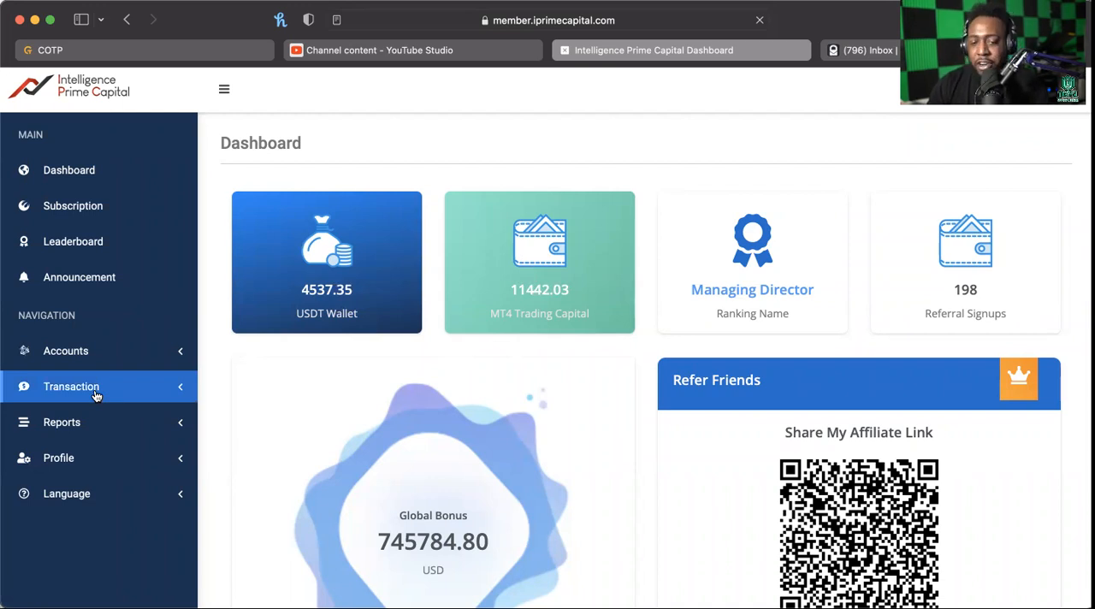
{"action": "mouse_move", "coordinate": [387, 282]}
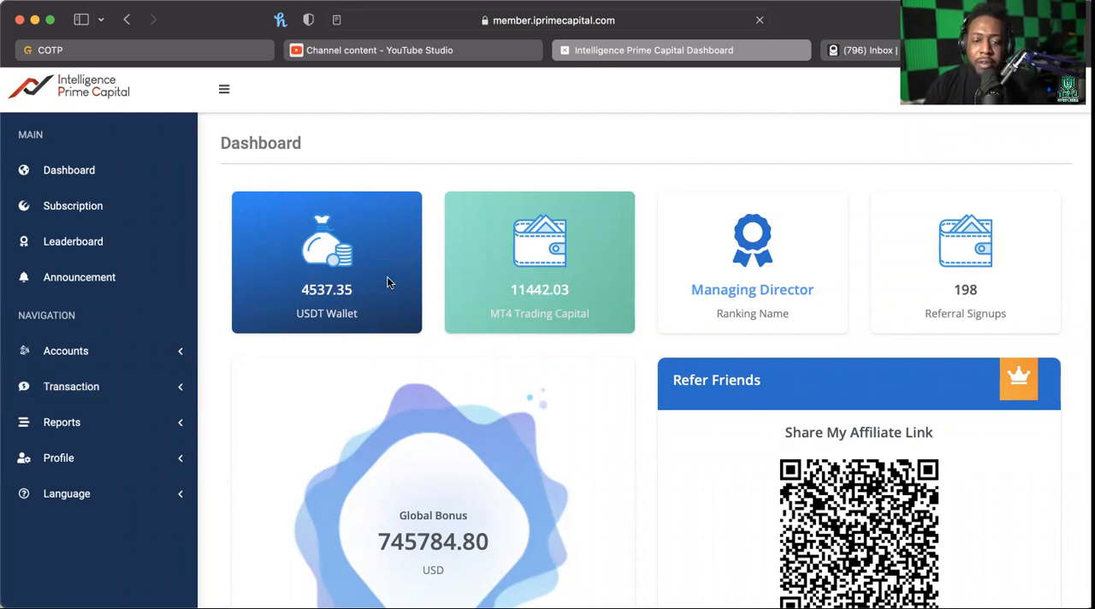
{"action": "mouse_move", "coordinate": [573, 332]}
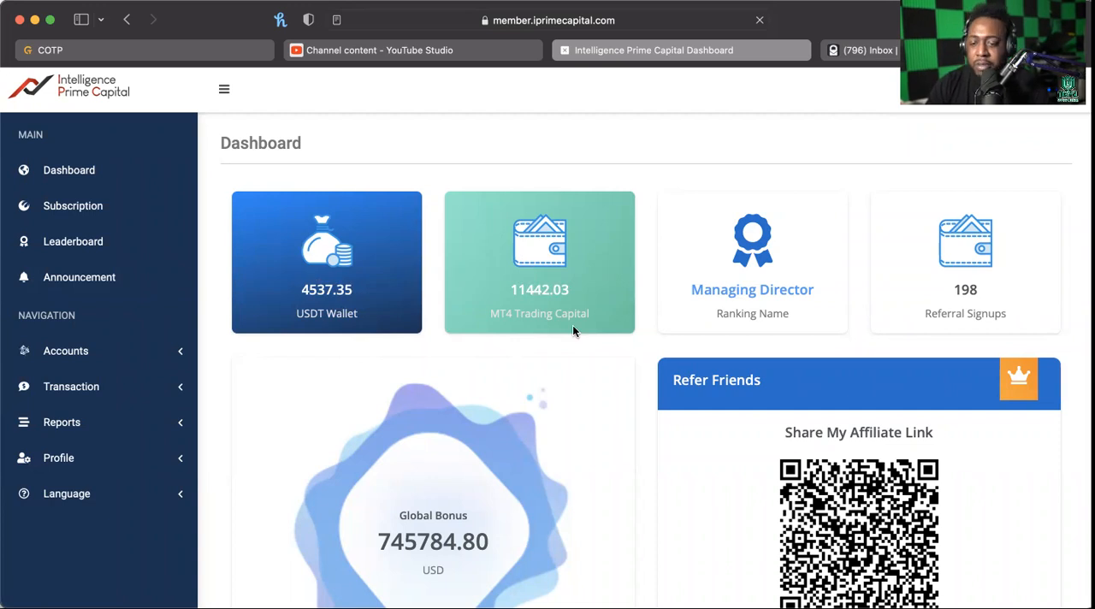
{"action": "mouse_move", "coordinate": [736, 293]}
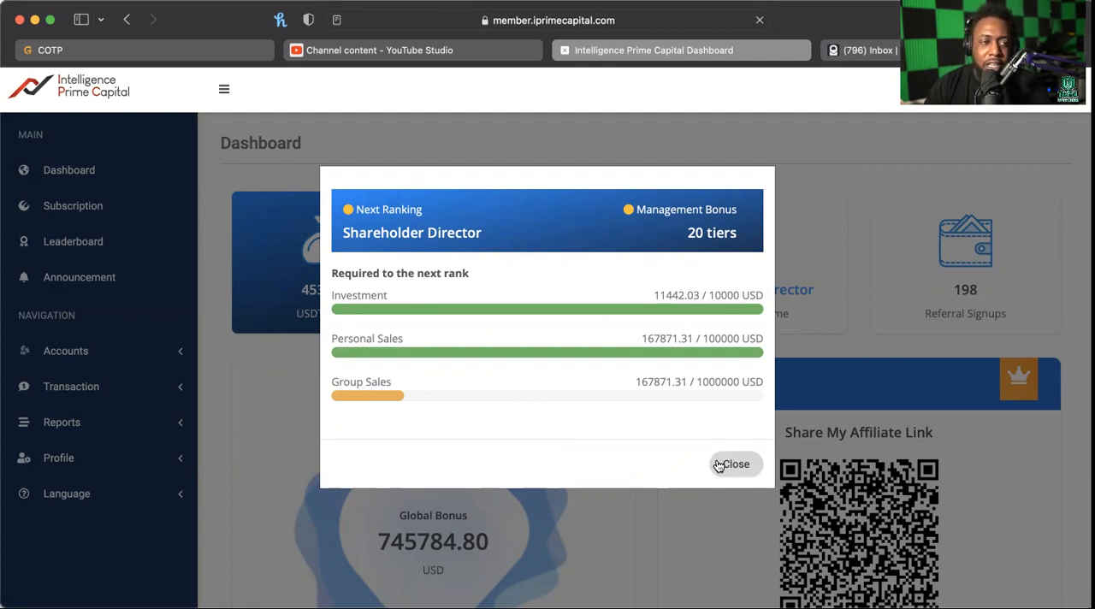
- Close the Next Ranking requirements popup to see the wallet, trading capital and ranking
{"action": "left_click", "coordinate": [734, 464]}
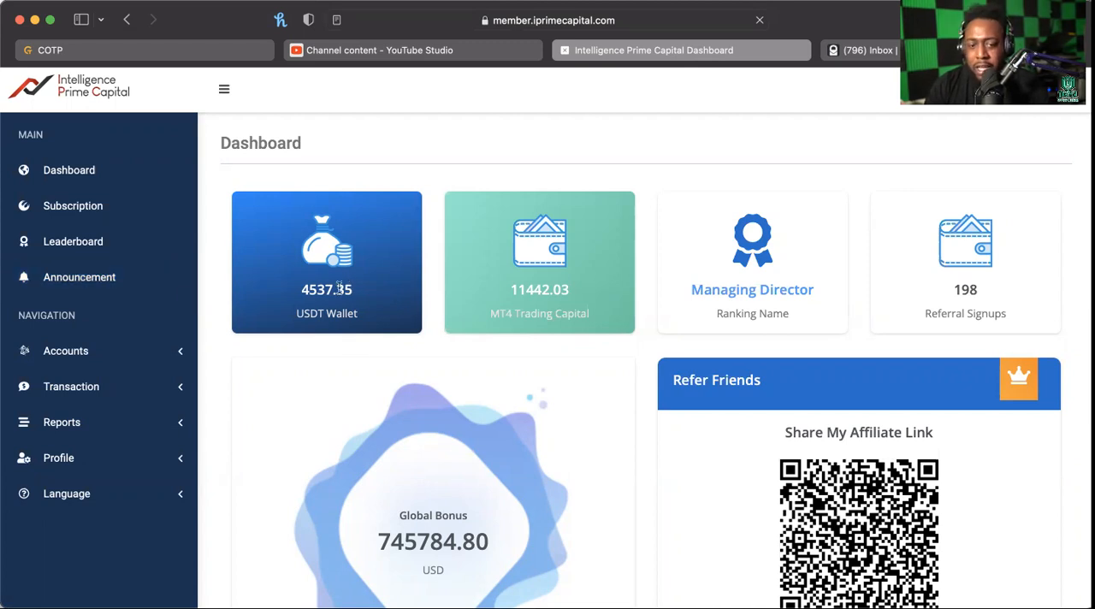
{"action": "mouse_move", "coordinate": [233, 328]}
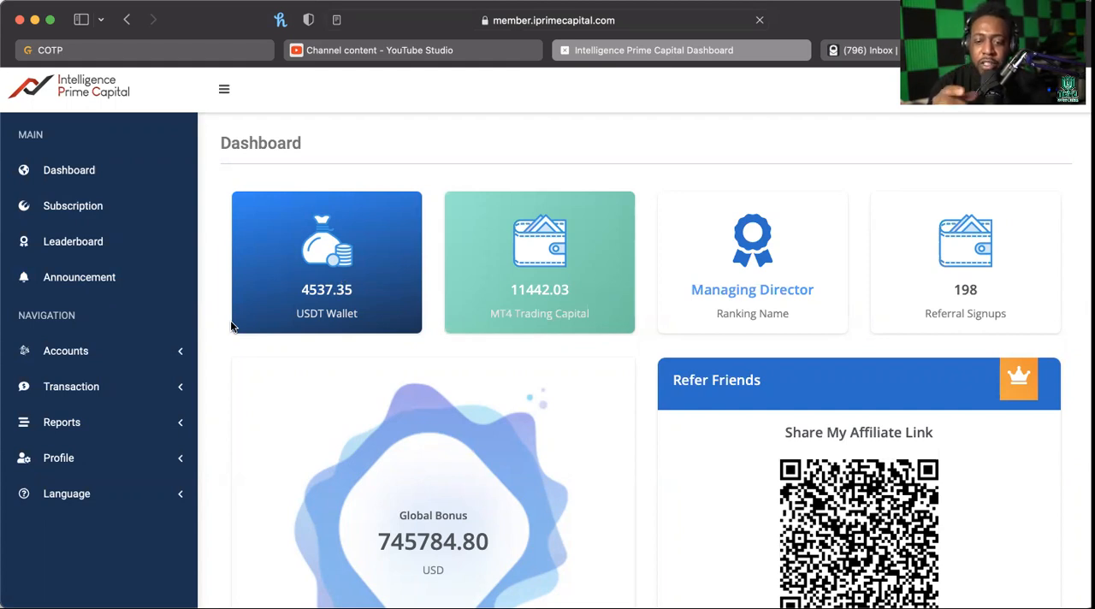
{"action": "mouse_move", "coordinate": [600, 278]}
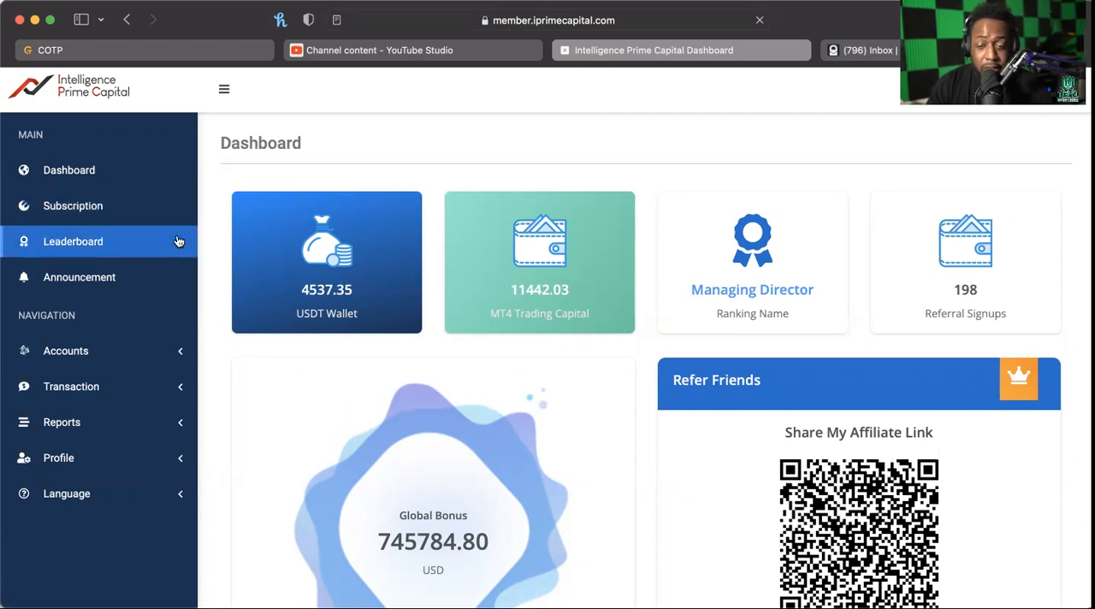
{"action": "mouse_move", "coordinate": [390, 305]}
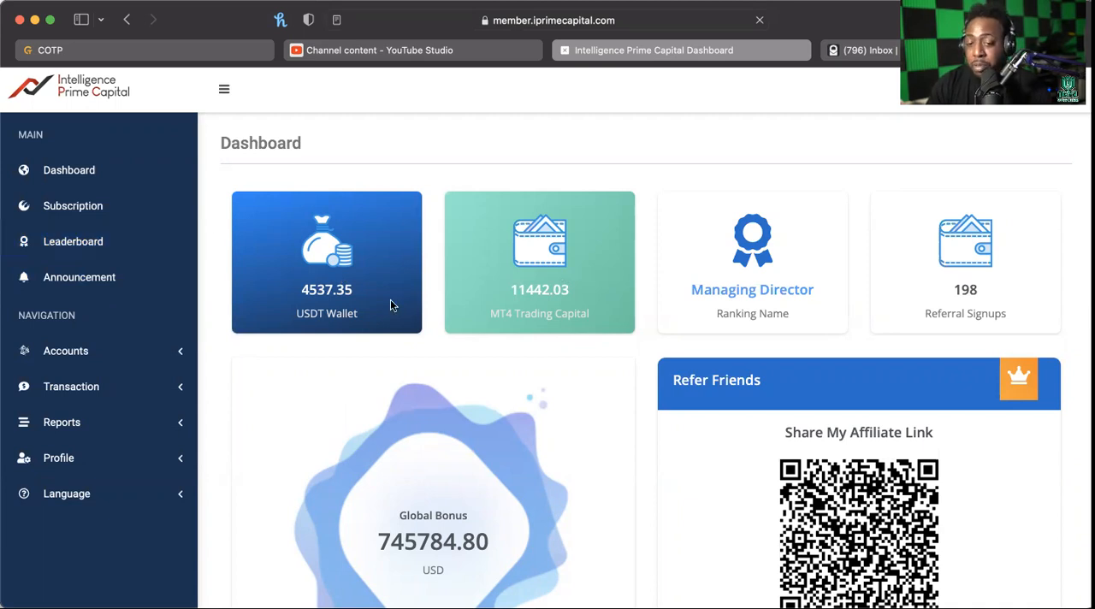
{"action": "mouse_move", "coordinate": [511, 306]}
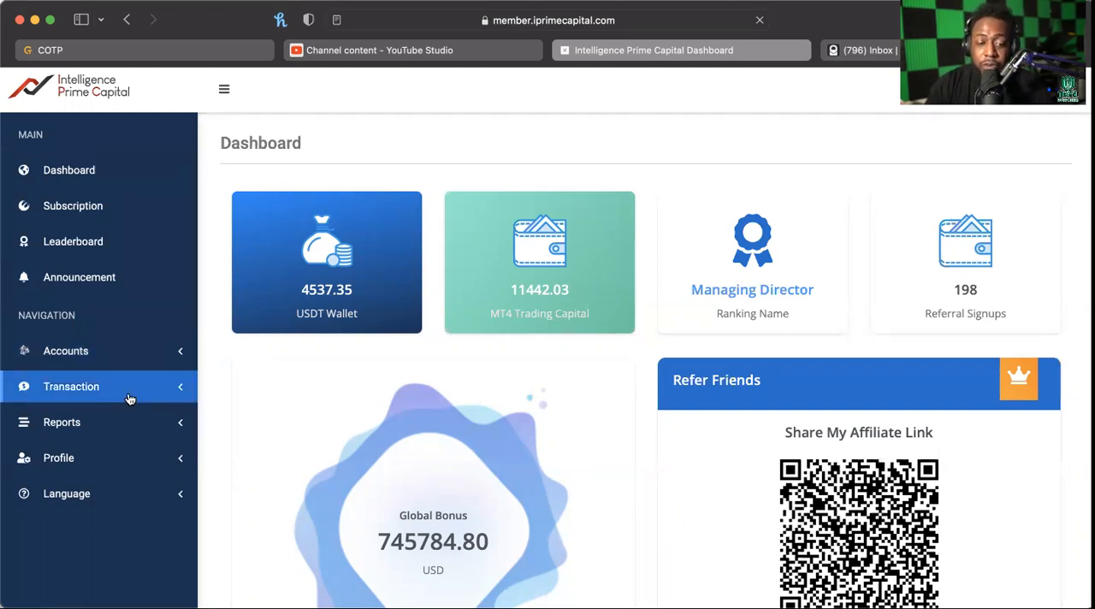
- Open Transaction > Reports > Fund Transaction History, retrying until the report loads
{"action": "left_click", "coordinate": [71, 386]}
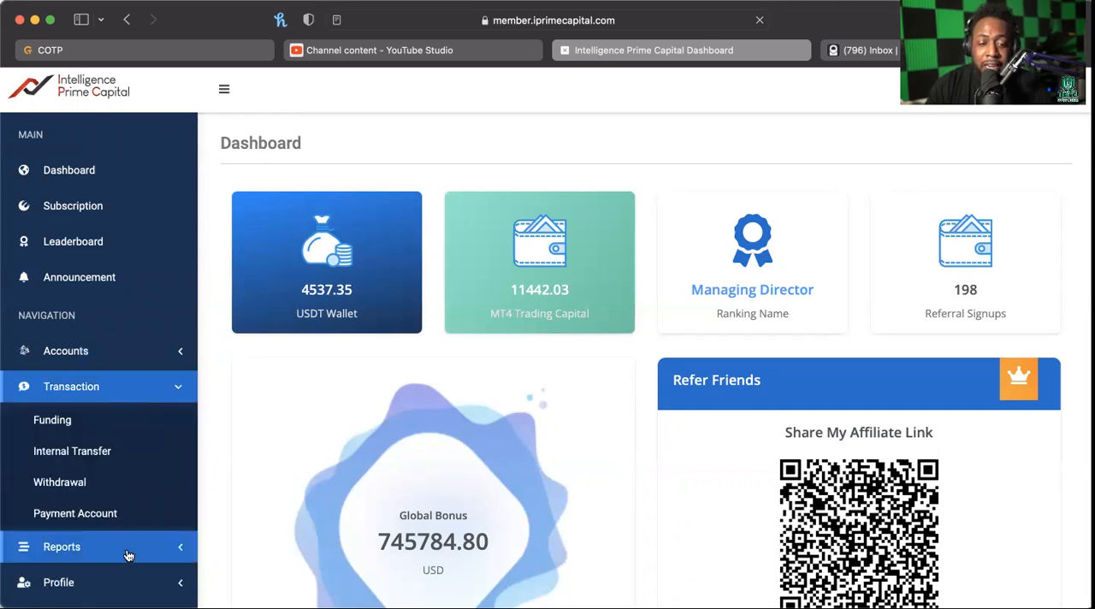
{"action": "left_click", "coordinate": [61, 547]}
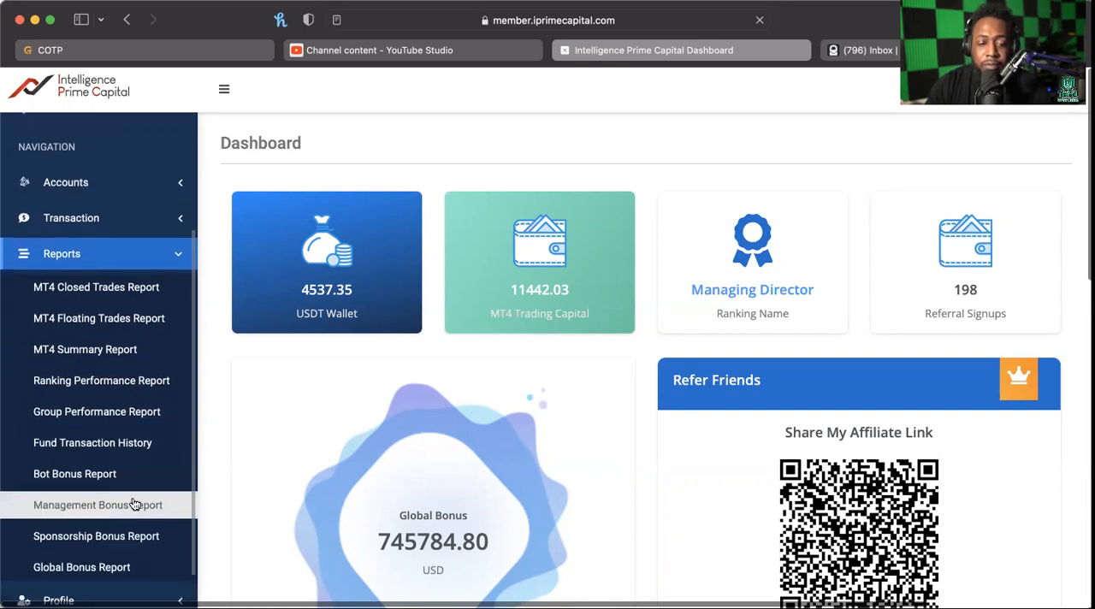
{"action": "mouse_move", "coordinate": [92, 442]}
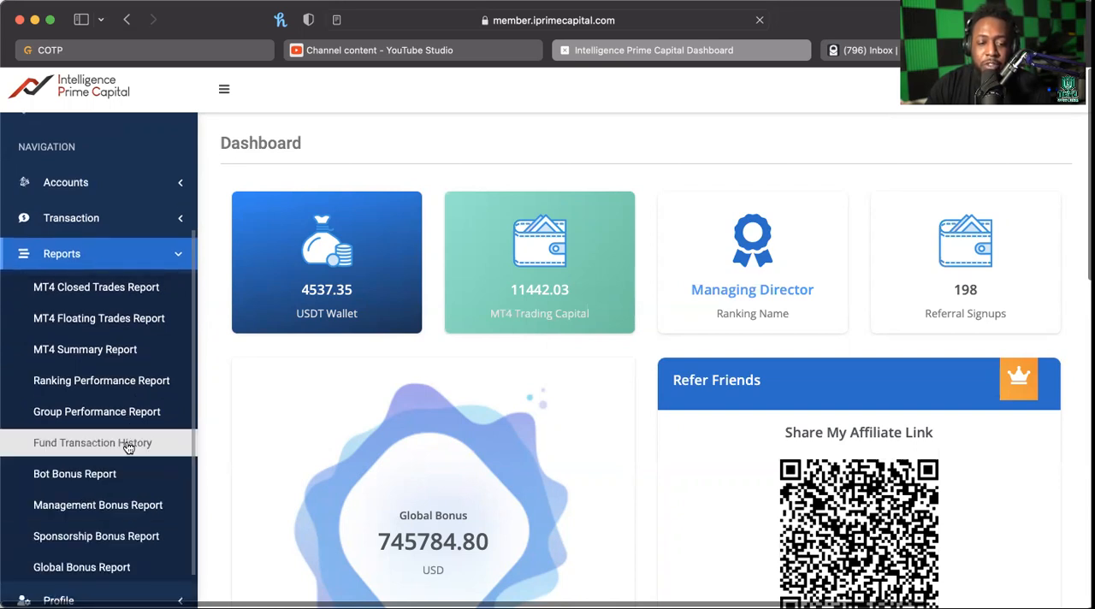
{"action": "left_click", "coordinate": [92, 443]}
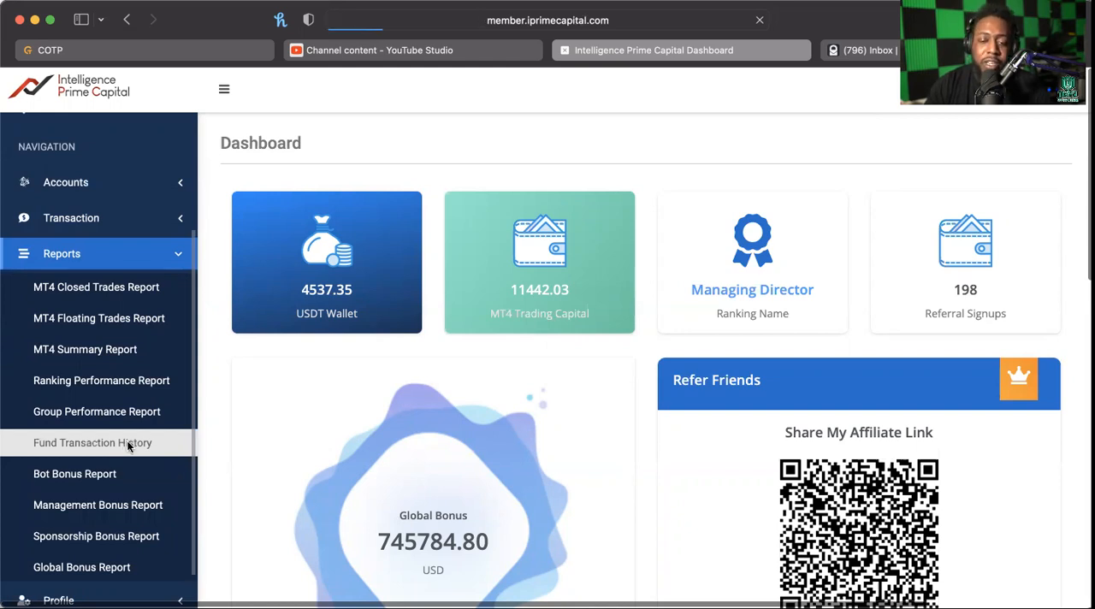
{"action": "left_click", "coordinate": [93, 442]}
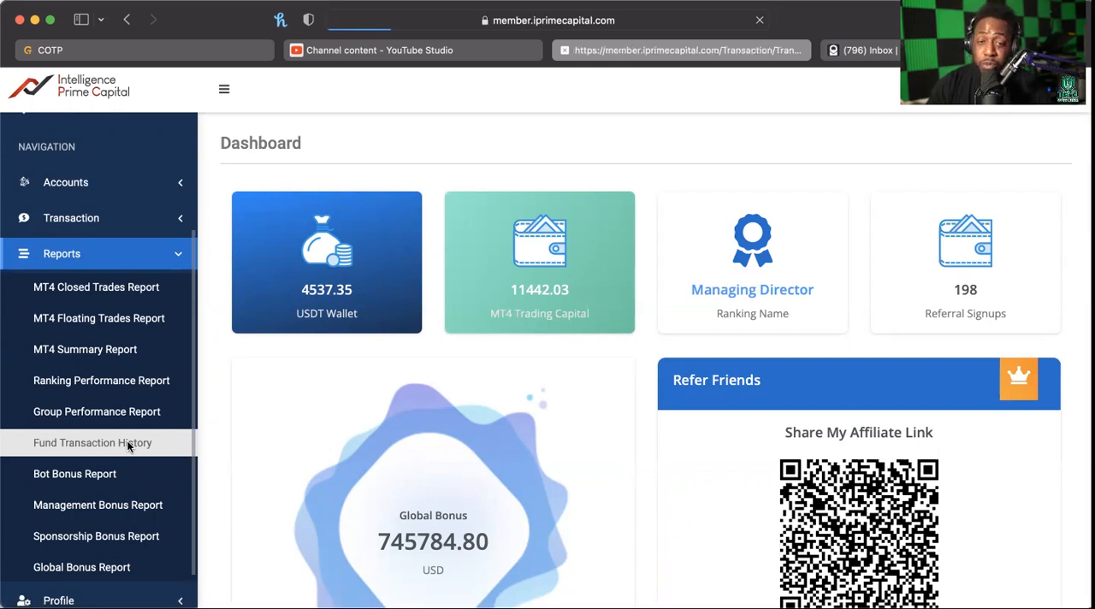
{"action": "left_click", "coordinate": [93, 442]}
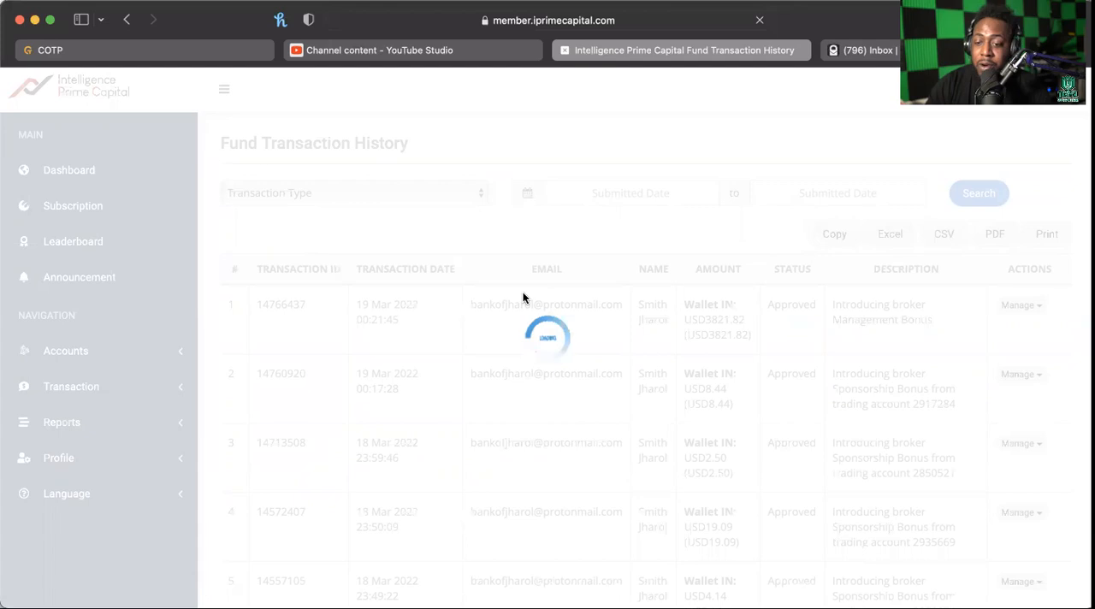
{"action": "mouse_move", "coordinate": [620, 380]}
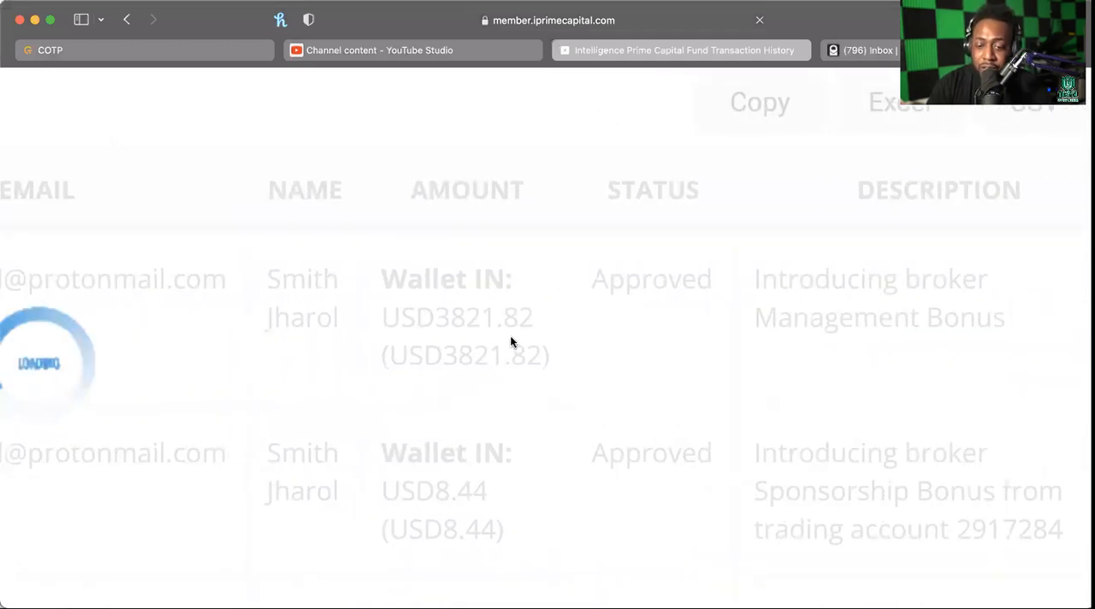
{"action": "scroll", "scroll_direction": "down", "scroll_amount": 3}
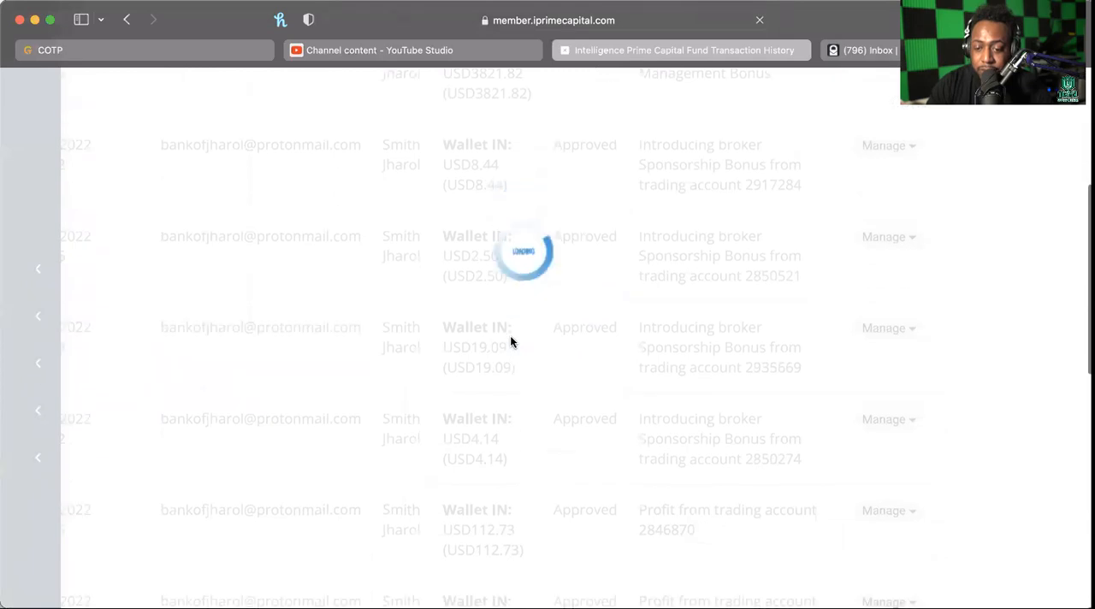
{"action": "scroll", "scroll_direction": "down", "scroll_amount": 3}
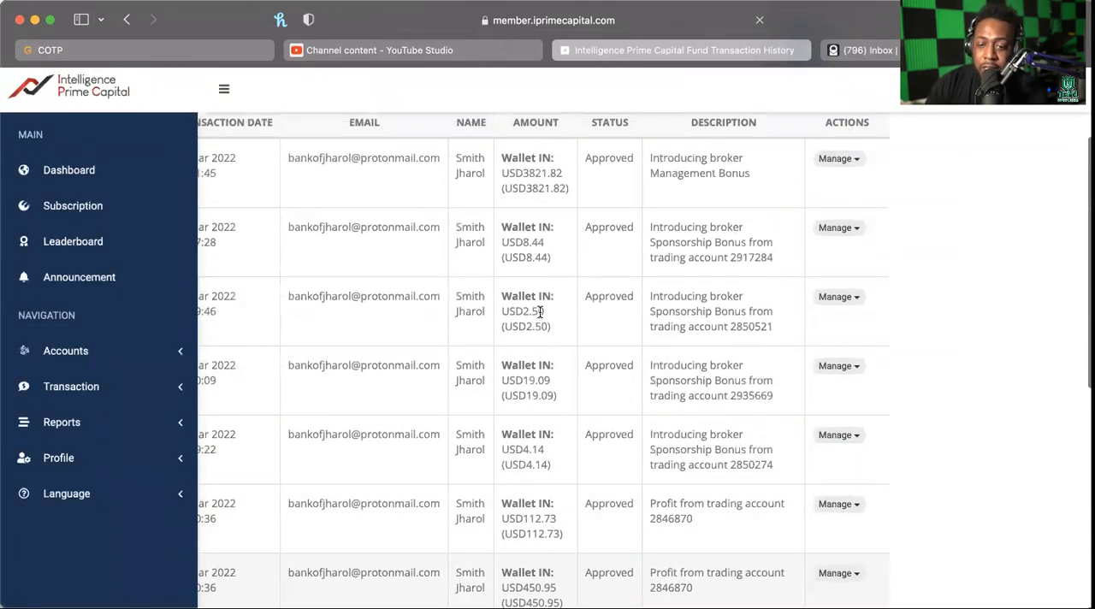
{"action": "scroll", "scroll_direction": "down", "scroll_amount": 3}
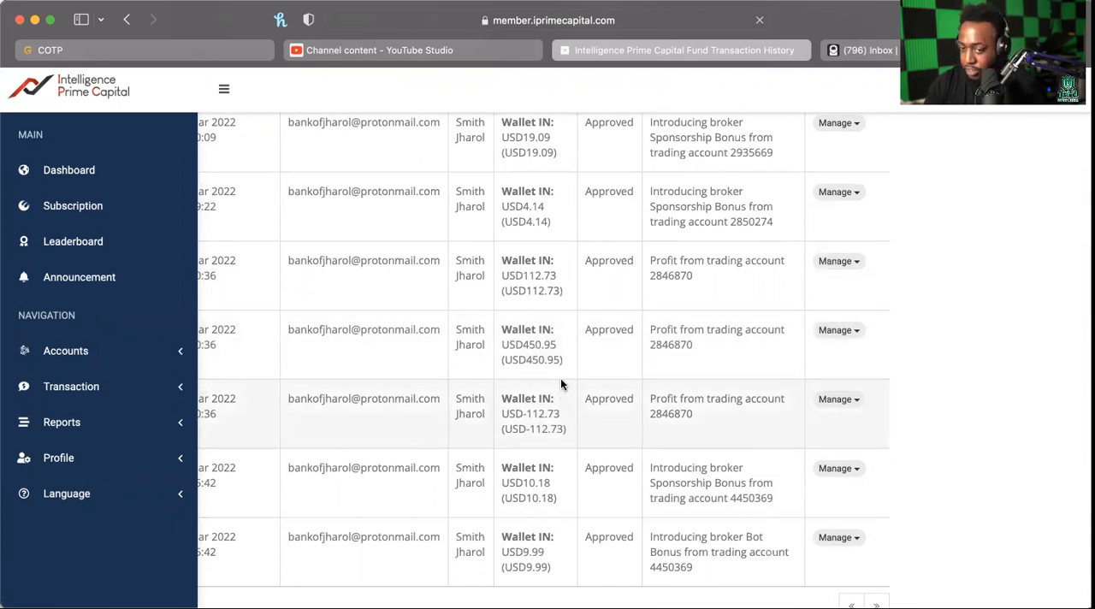
{"action": "mouse_move", "coordinate": [535, 359]}
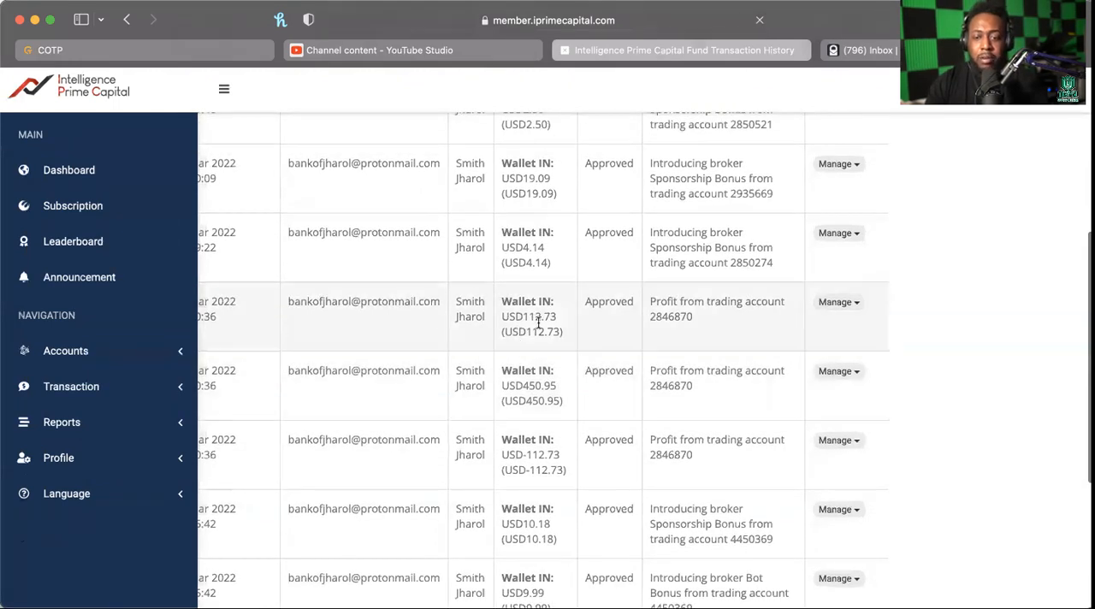
{"action": "scroll", "scroll_direction": "down", "scroll_amount": 3}
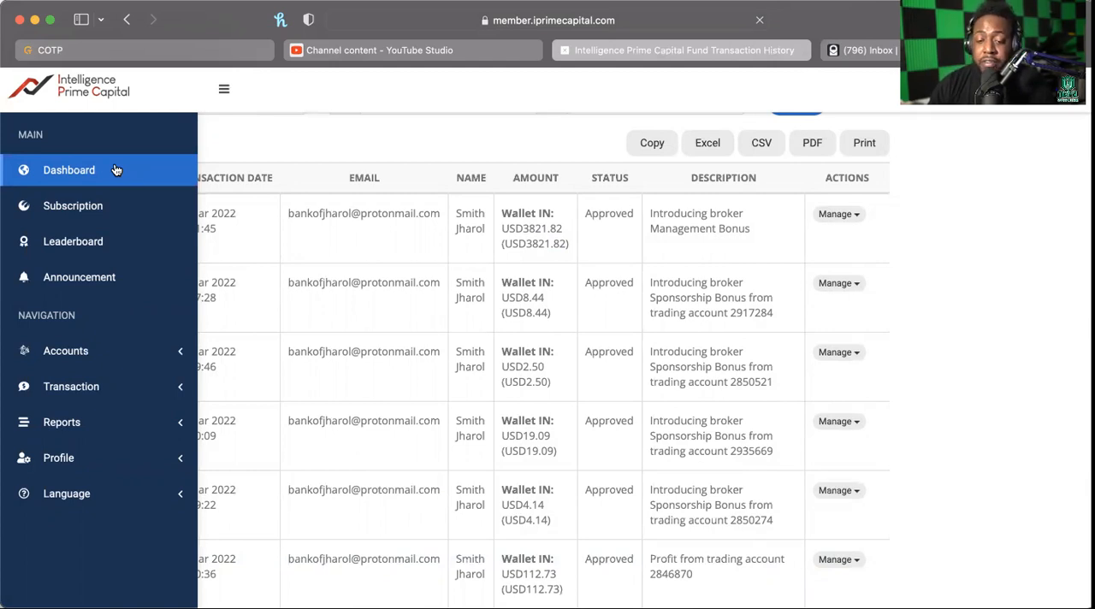
{"action": "mouse_move", "coordinate": [133, 205]}
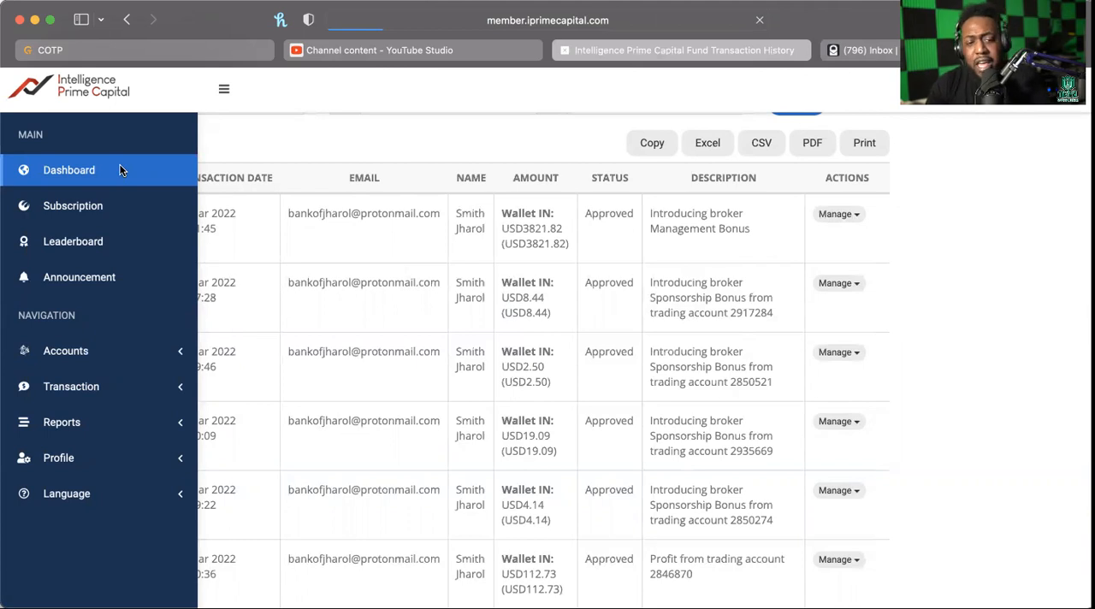
{"action": "mouse_move", "coordinate": [125, 215]}
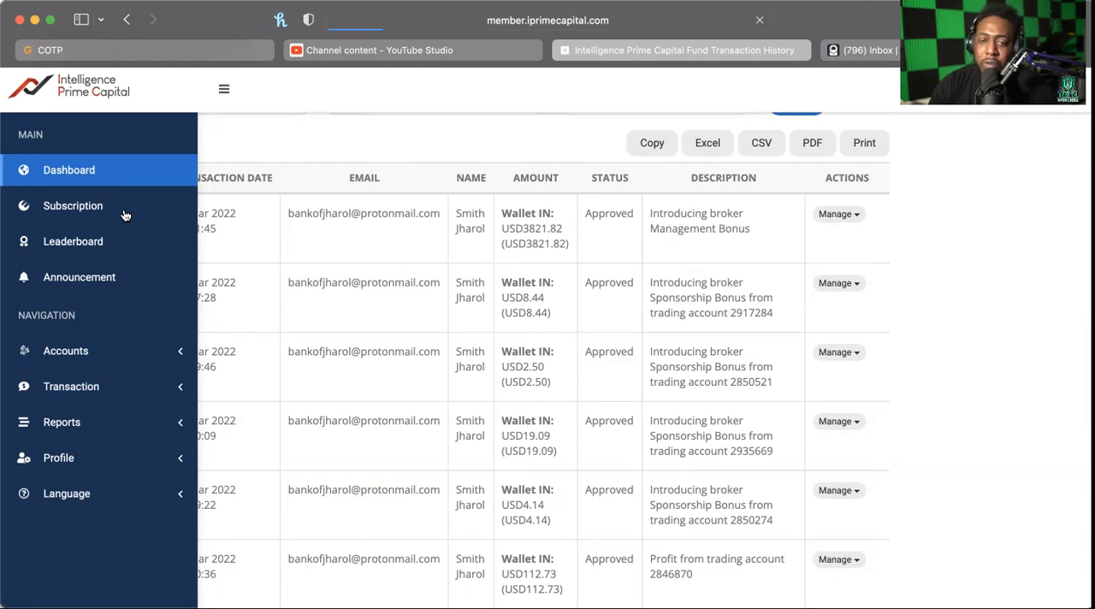
{"action": "mouse_move", "coordinate": [121, 218]}
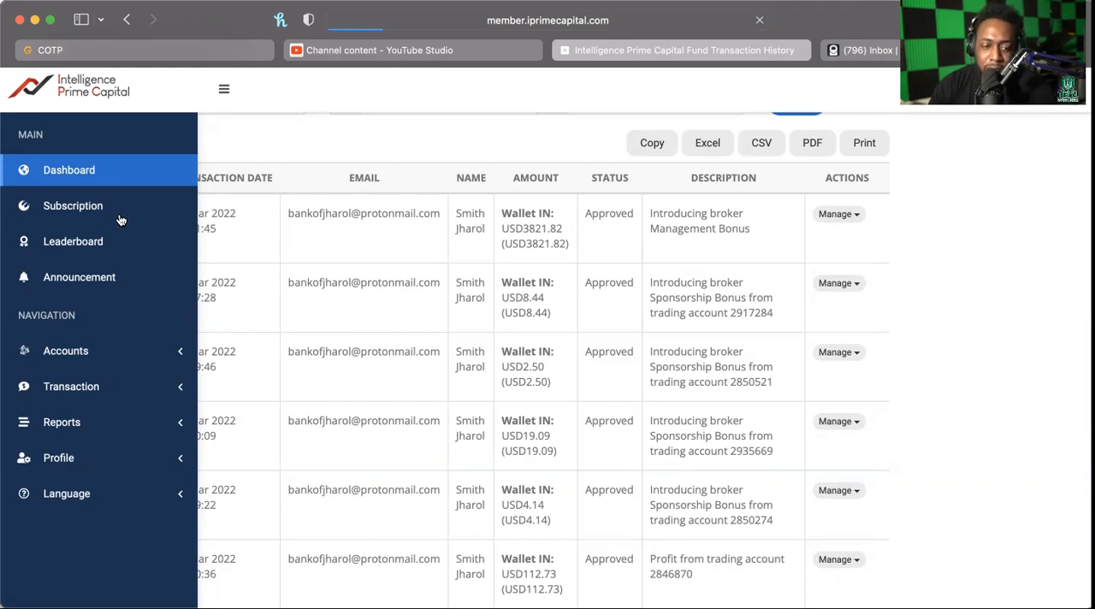
{"action": "mouse_move", "coordinate": [90, 390]}
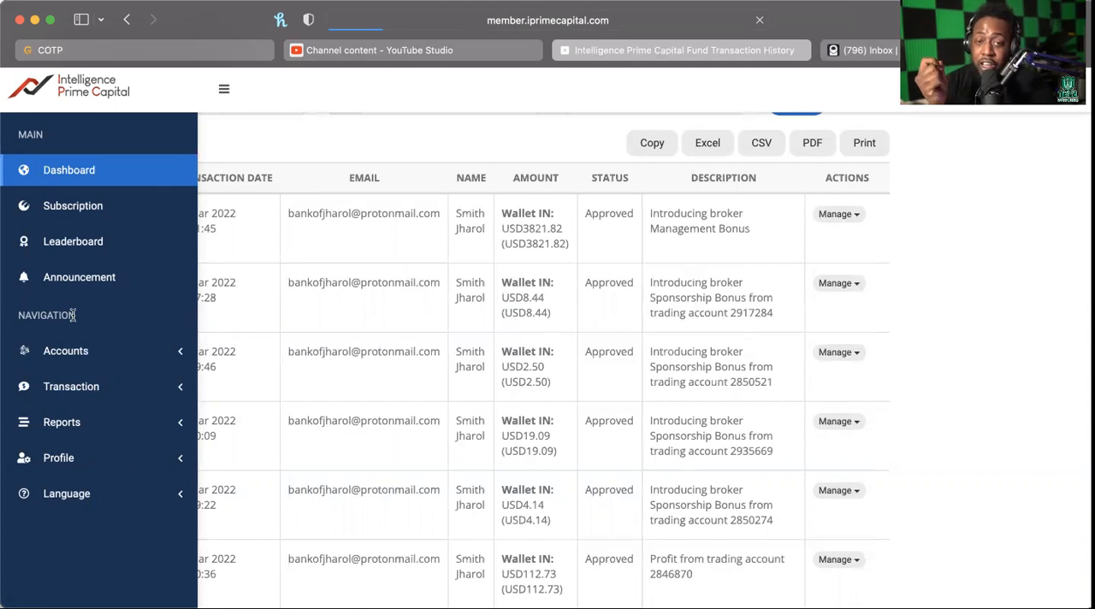
- Go from the fund transaction history to the Dashboard in the sidebar
{"action": "left_click", "coordinate": [68, 169]}
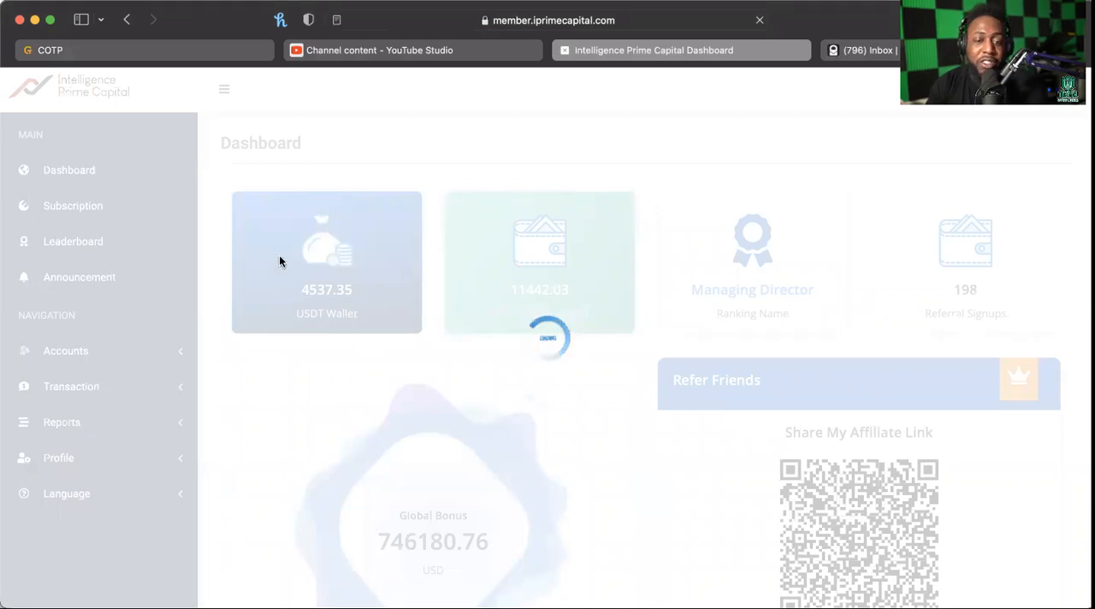
{"action": "mouse_move", "coordinate": [290, 295]}
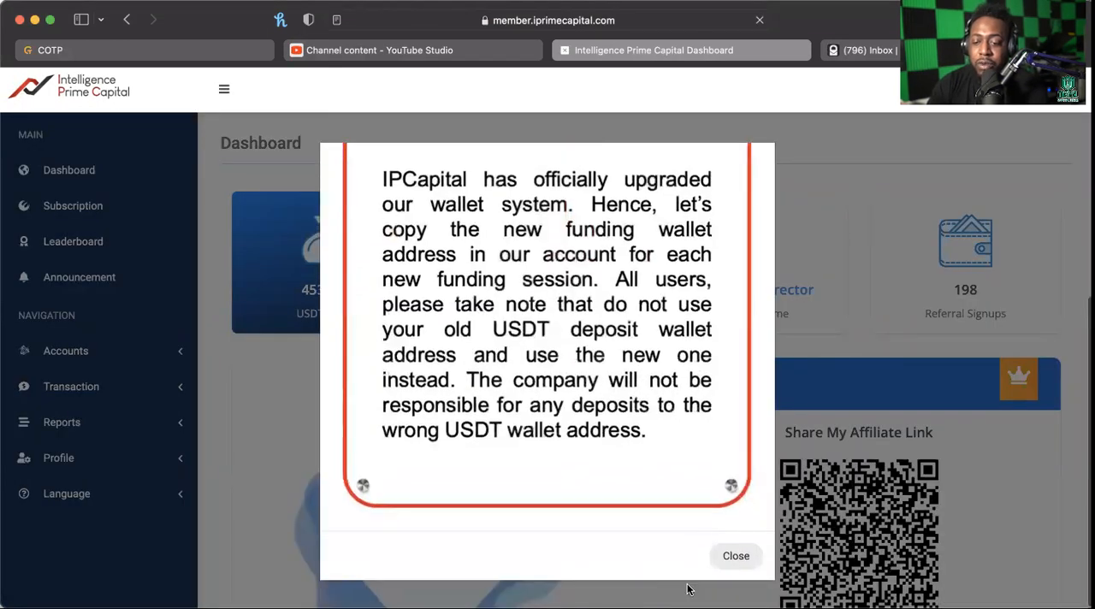
- Close the wallet-system upgrade announcement covering the dashboard
{"action": "left_click", "coordinate": [735, 555]}
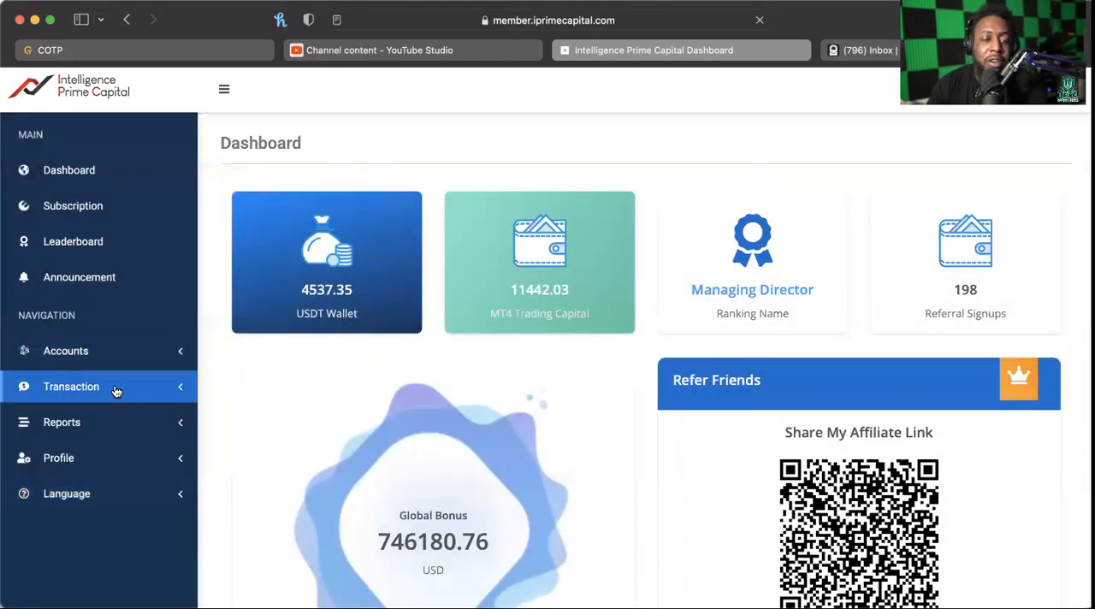
- Open Transaction > Withdrawal to reach the form showing the 4537.35 USD balance
{"action": "left_click", "coordinate": [71, 386]}
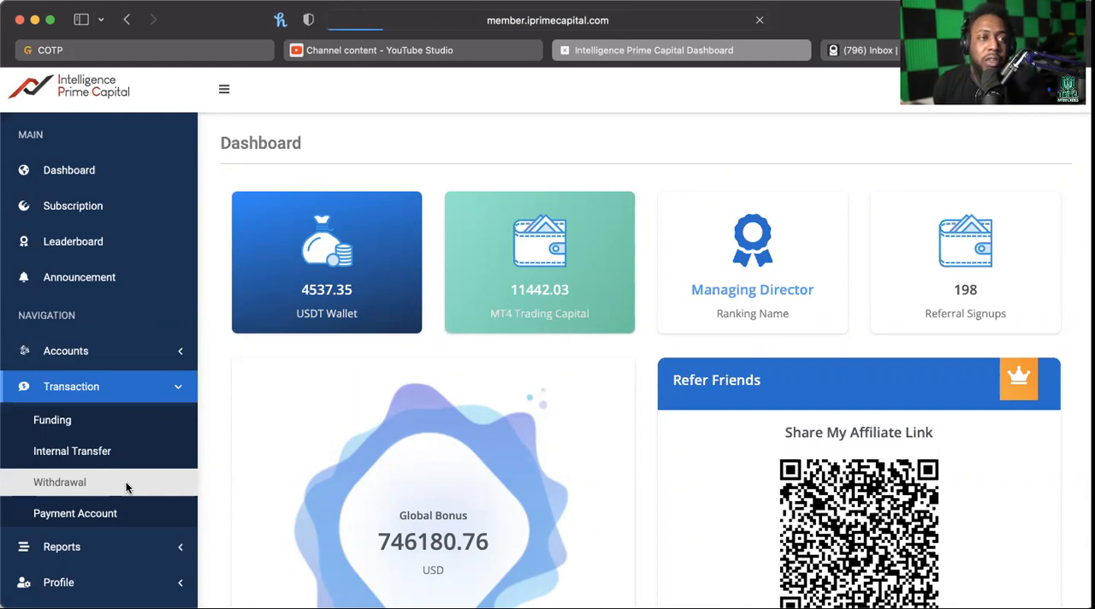
{"action": "left_click", "coordinate": [60, 482]}
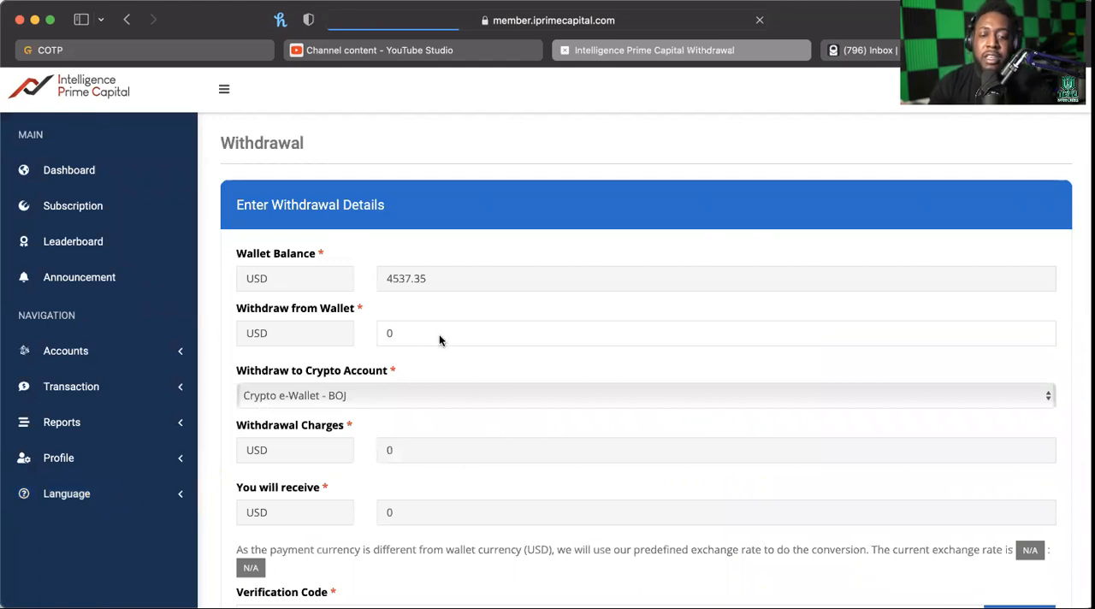
{"action": "mouse_move", "coordinate": [437, 342]}
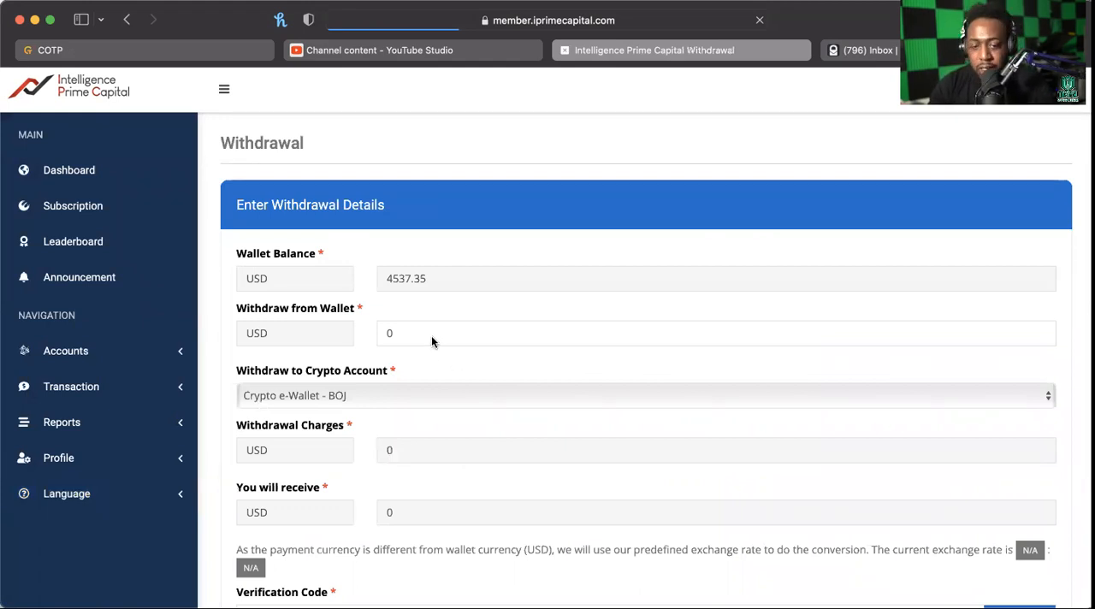
{"action": "mouse_move", "coordinate": [414, 340]}
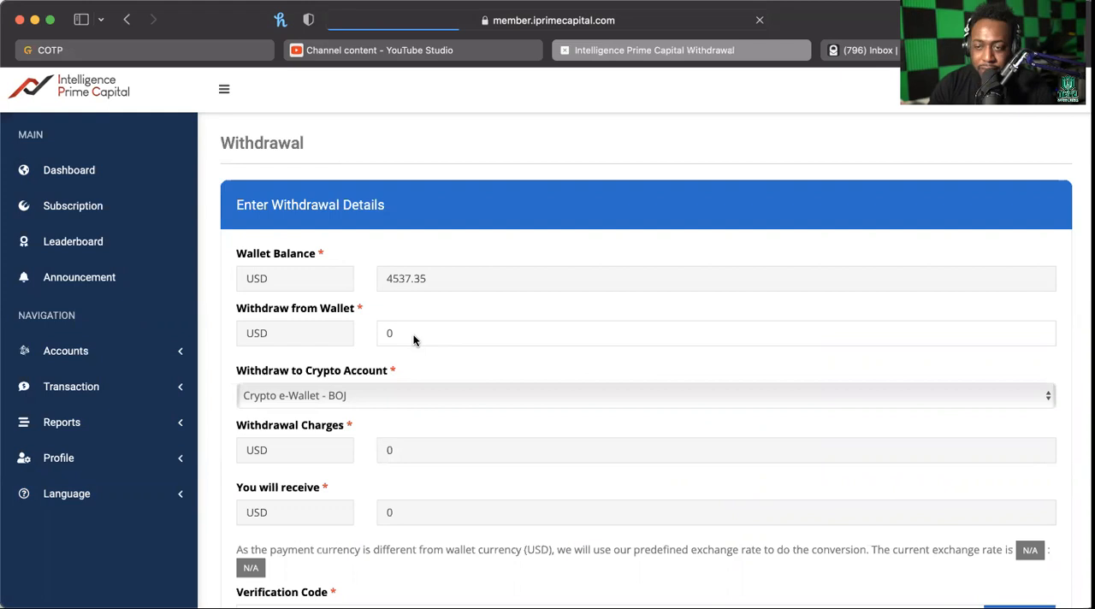
{"action": "mouse_move", "coordinate": [392, 338]}
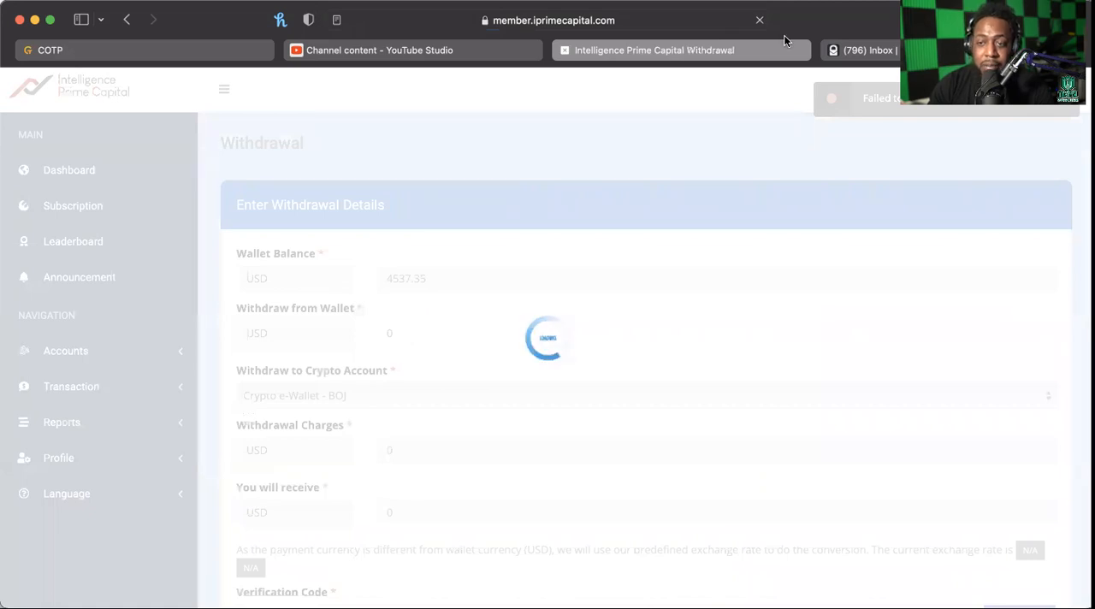
{"action": "mouse_move", "coordinate": [984, 228]}
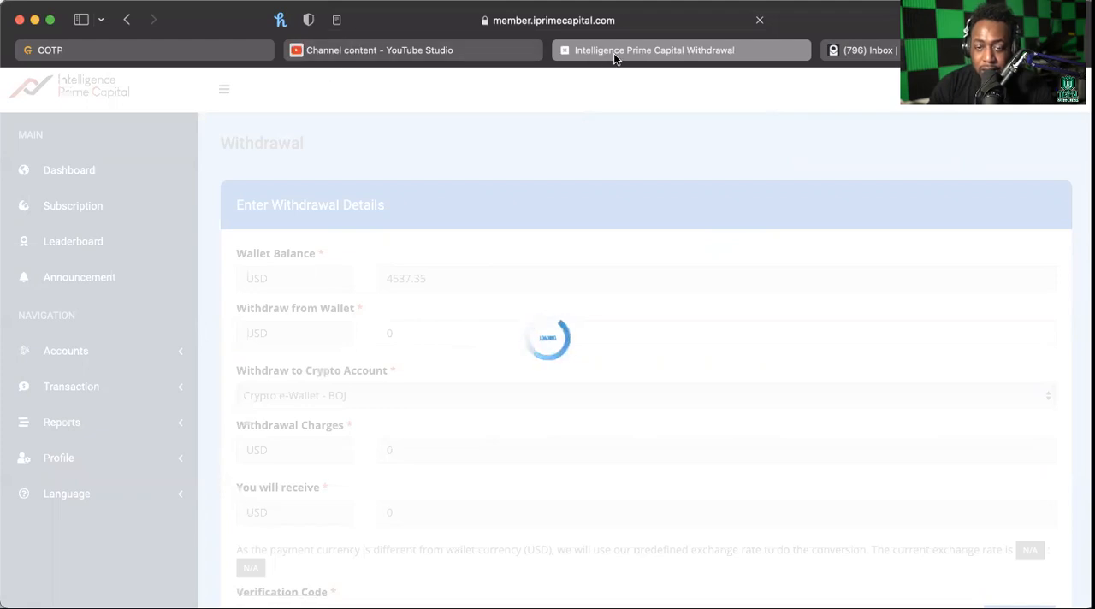
{"action": "mouse_move", "coordinate": [339, 142]}
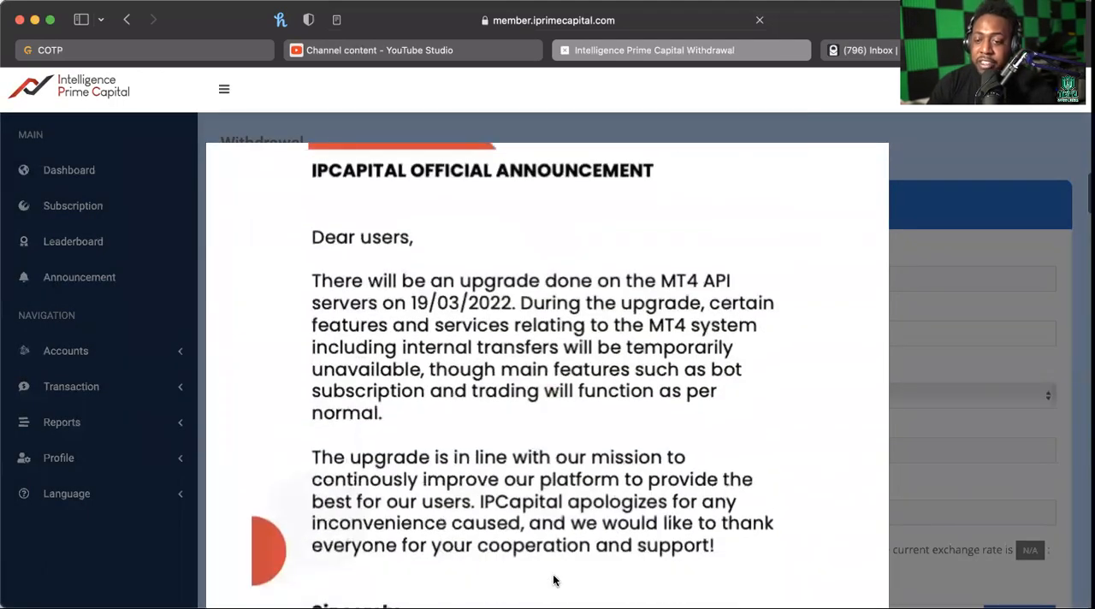
{"action": "scroll", "scroll_direction": "down", "scroll_amount": 3}
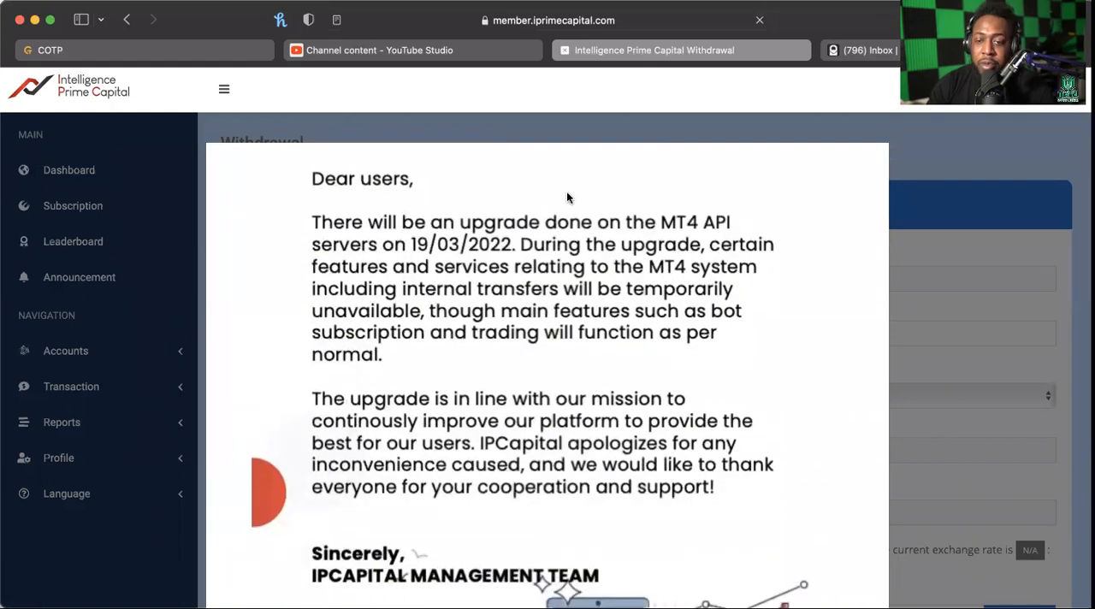
{"action": "mouse_move", "coordinate": [446, 242]}
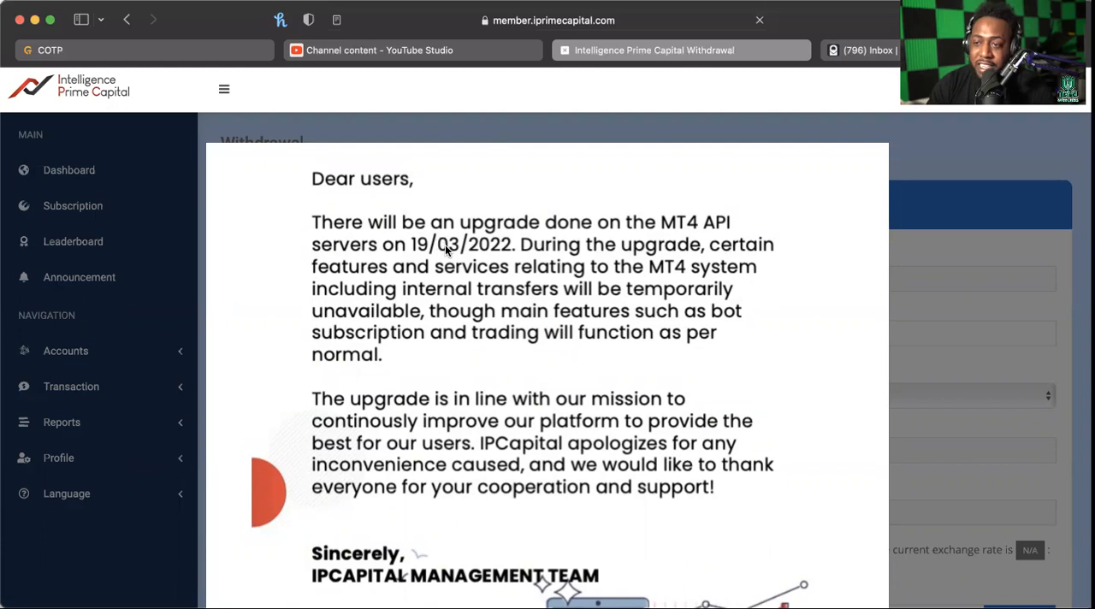
{"action": "mouse_move", "coordinate": [513, 257]}
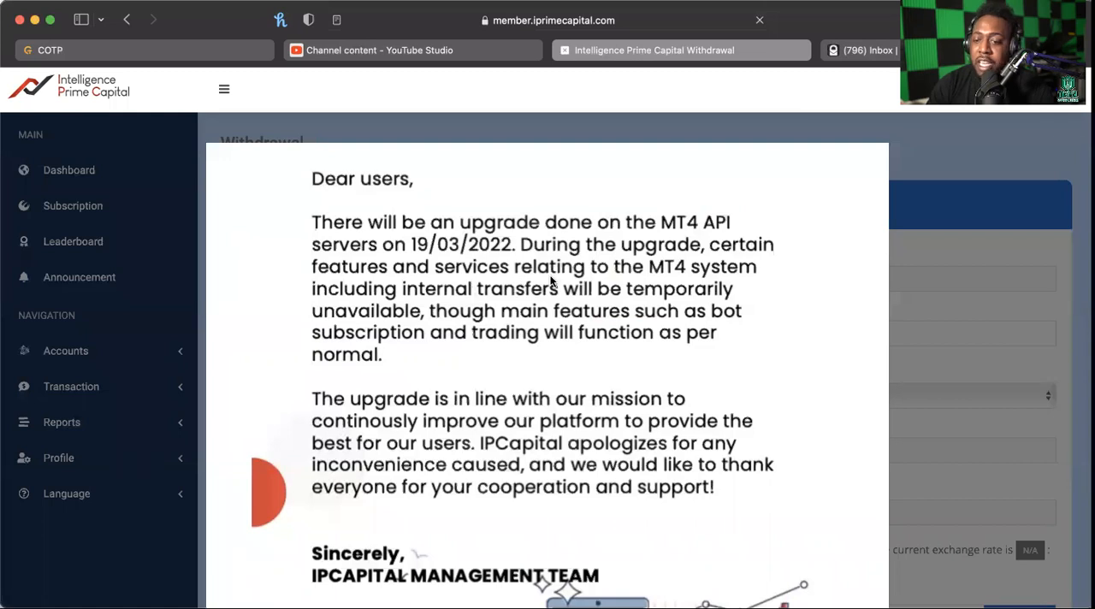
{"action": "mouse_move", "coordinate": [490, 303]}
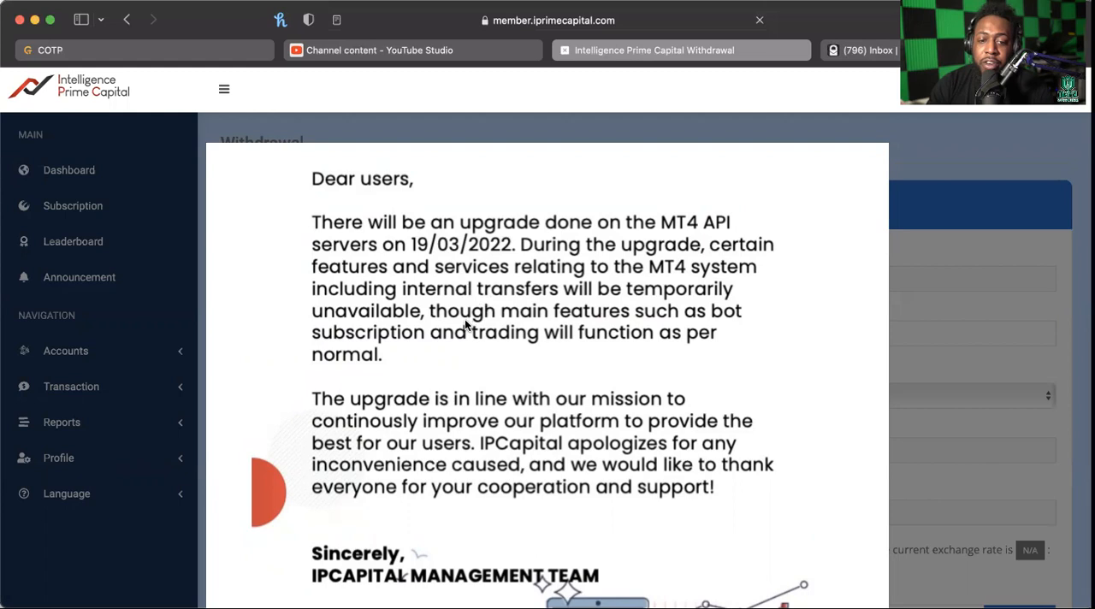
{"action": "mouse_move", "coordinate": [528, 332]}
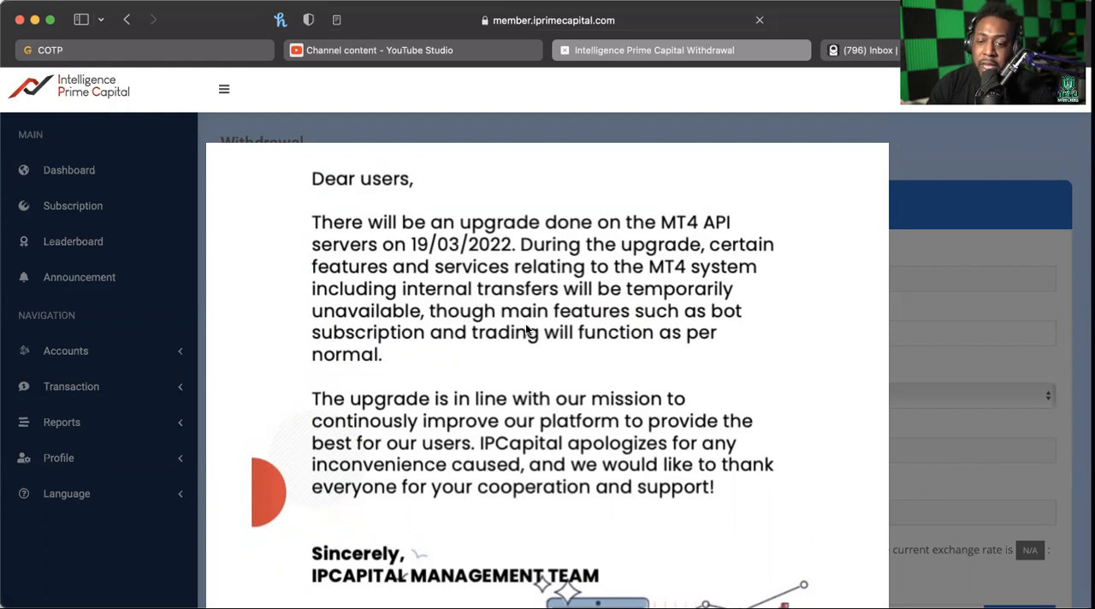
{"action": "mouse_move", "coordinate": [525, 351]}
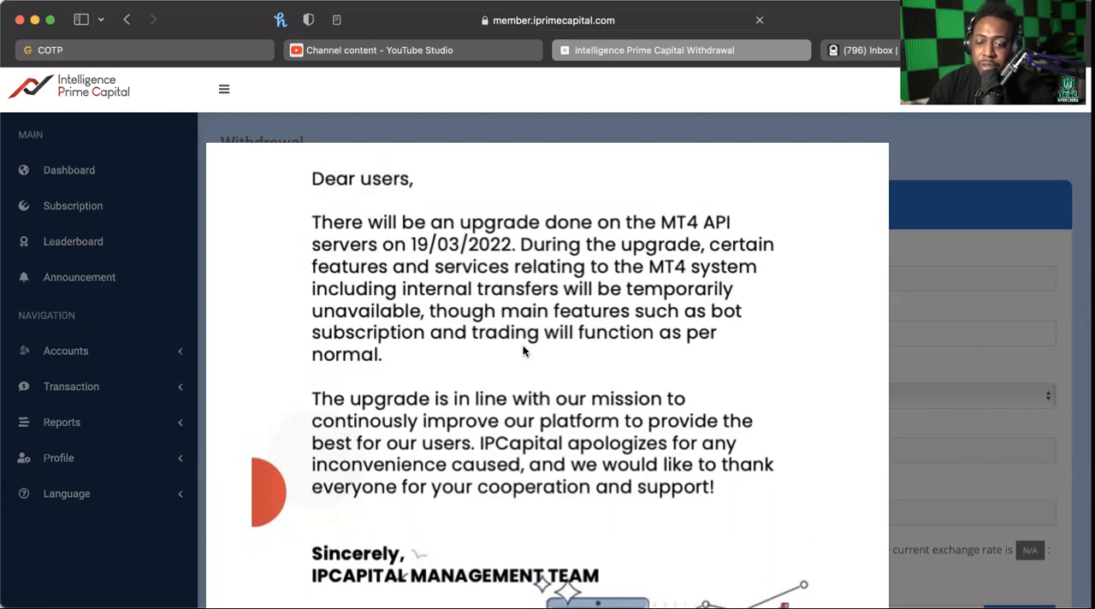
{"action": "mouse_move", "coordinate": [538, 351]}
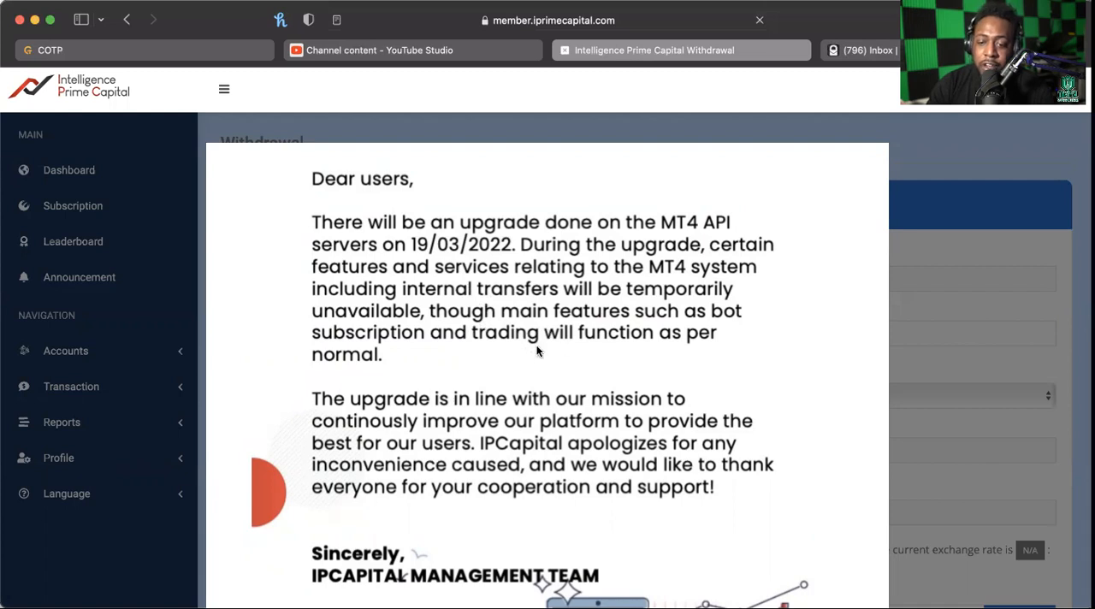
{"action": "mouse_move", "coordinate": [523, 378]}
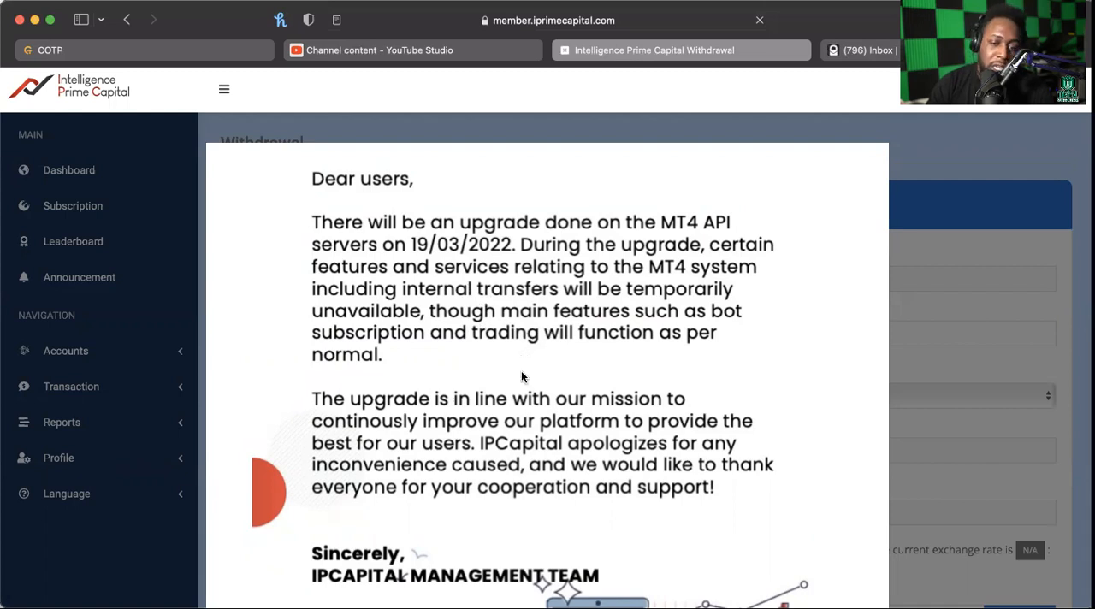
{"action": "mouse_move", "coordinate": [522, 377]}
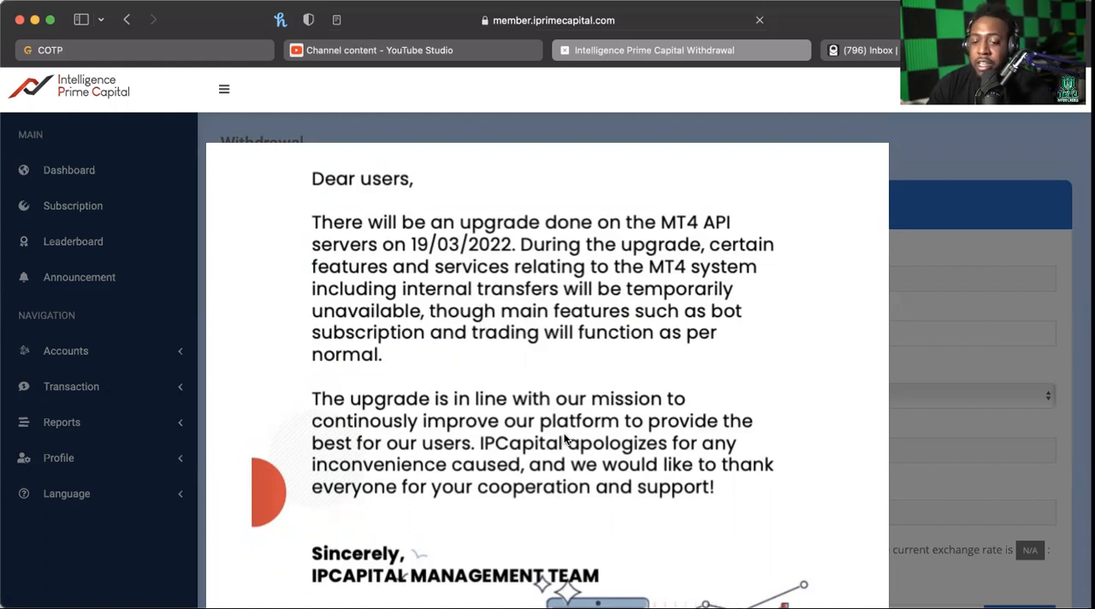
{"action": "scroll", "scroll_direction": "down", "scroll_amount": 3}
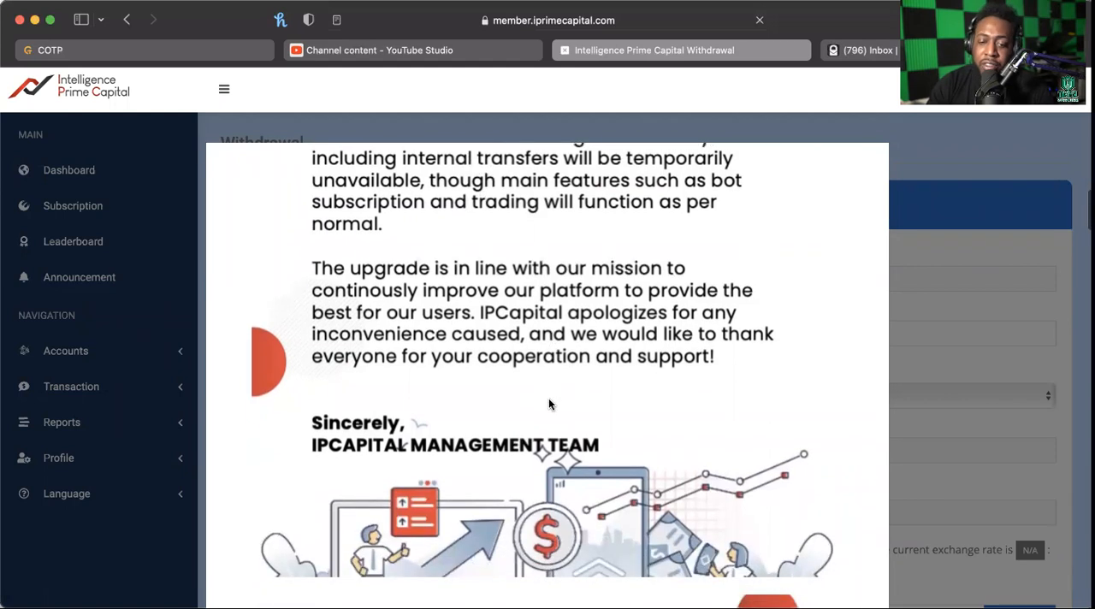
{"action": "scroll", "scroll_direction": "down", "scroll_amount": 3}
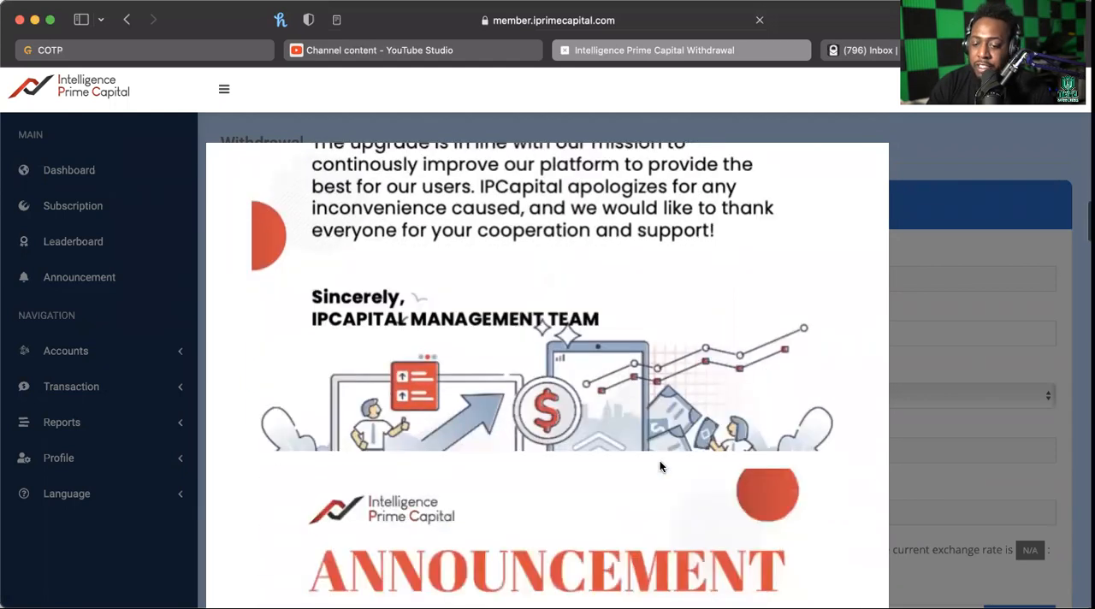
{"action": "scroll", "scroll_direction": "down", "scroll_amount": 3}
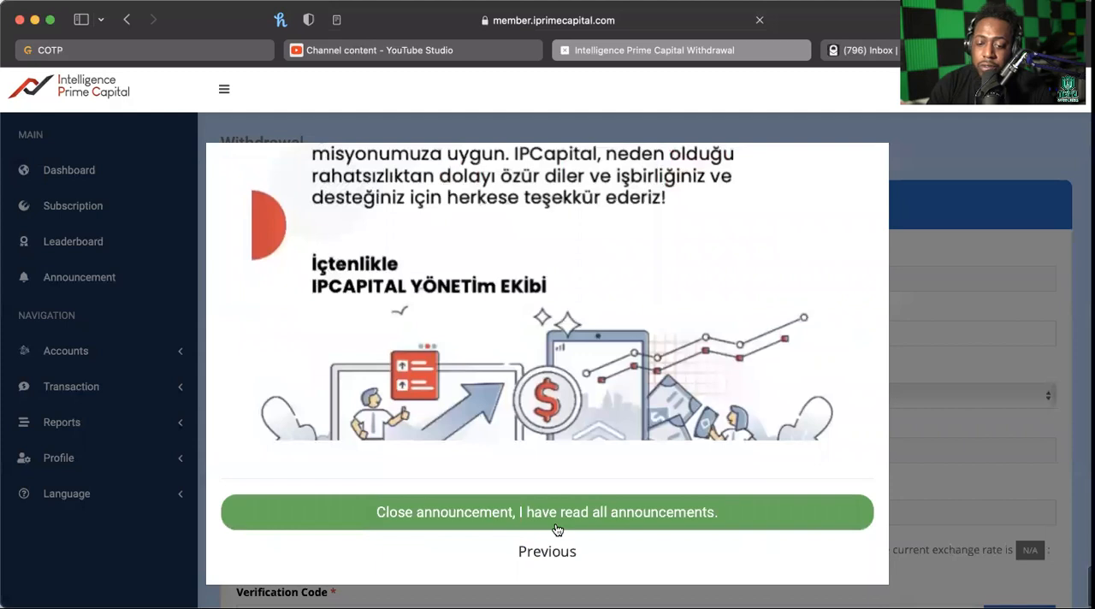
- Close the announcement and enter 4537.35 USD as the Withdraw from Wallet amount
{"action": "left_click", "coordinate": [546, 512]}
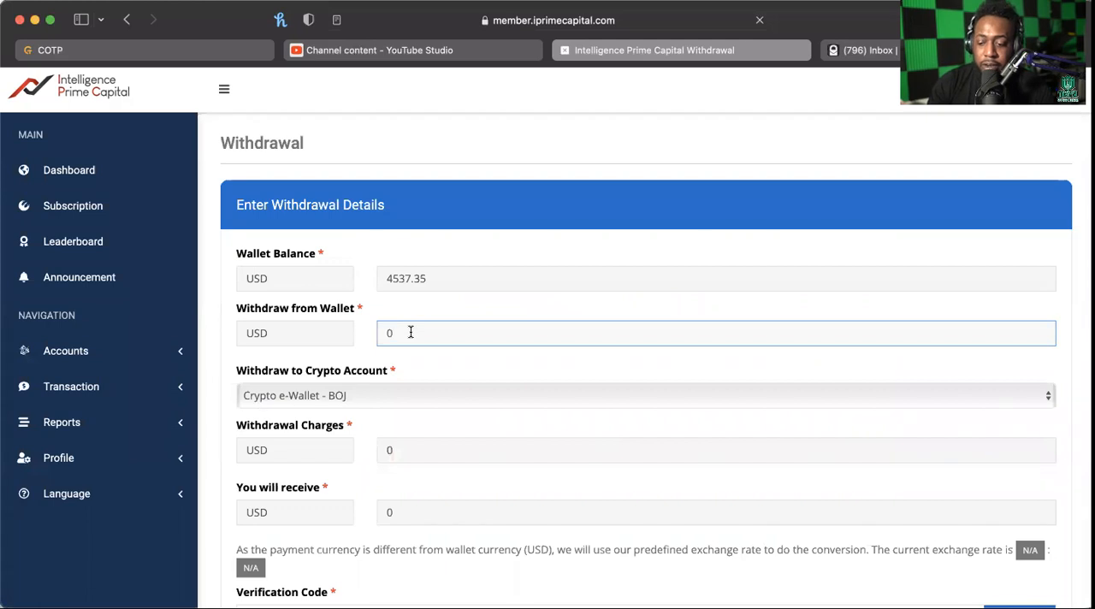
{"action": "type", "text": "43"}
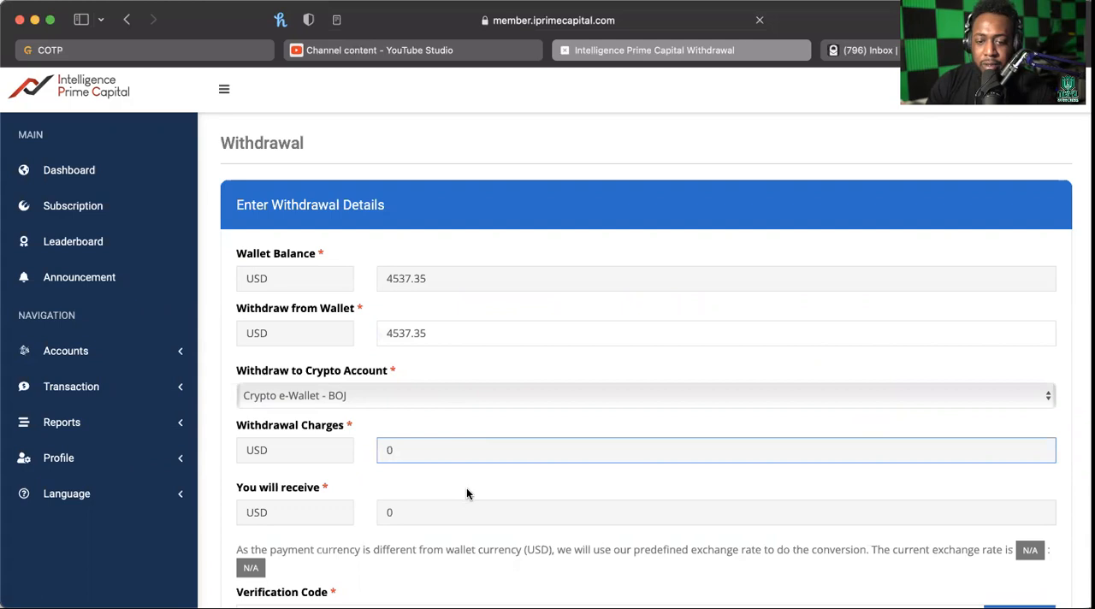
{"action": "left_click", "coordinate": [716, 512]}
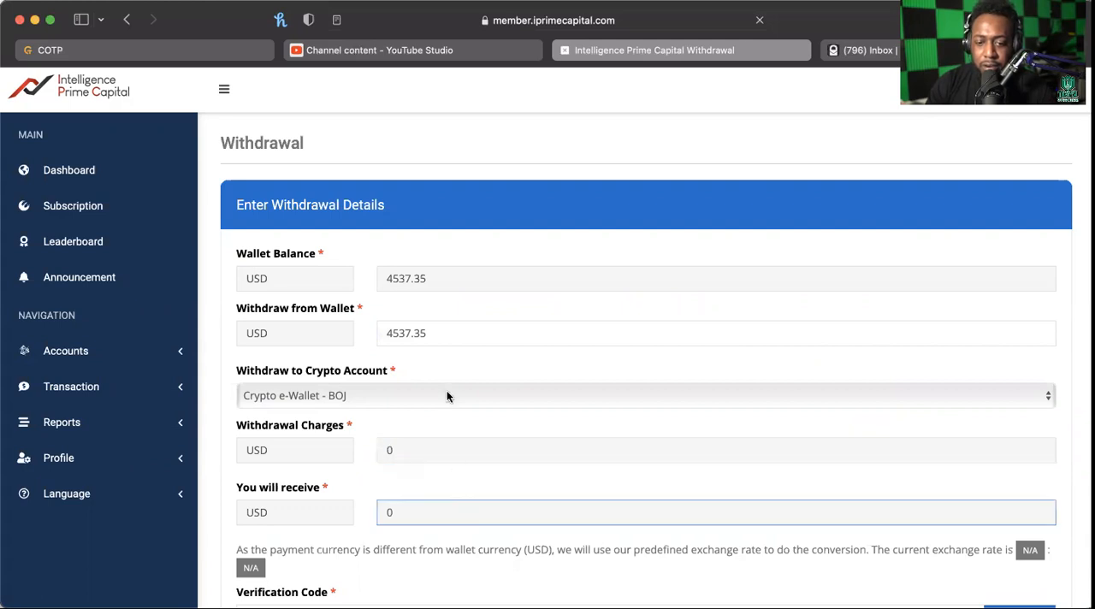
{"action": "scroll", "scroll_direction": "down", "scroll_amount": 3}
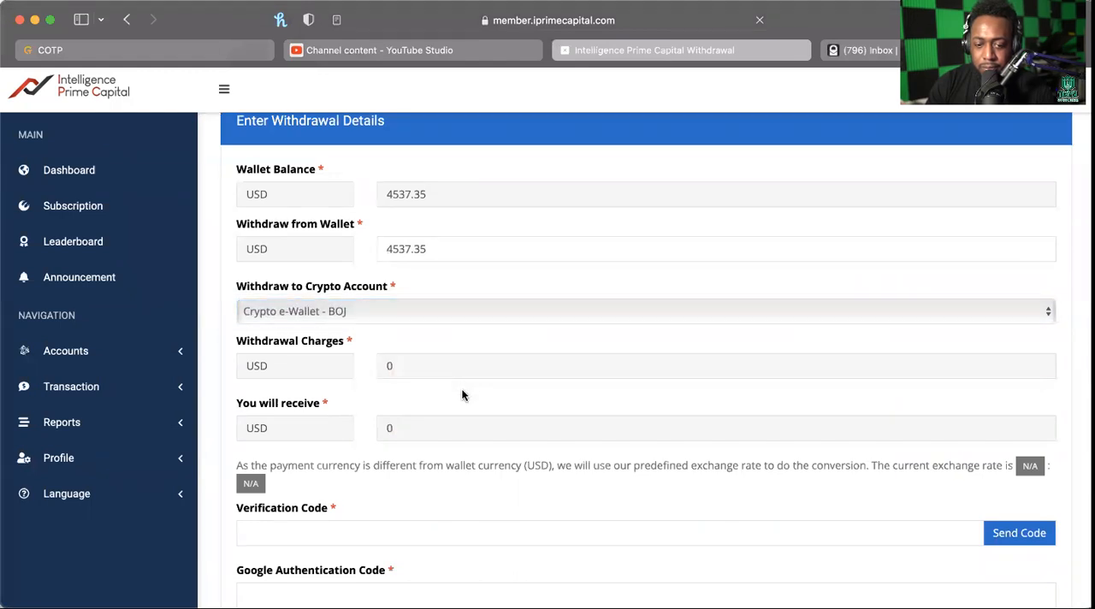
{"action": "scroll", "scroll_direction": "down", "scroll_amount": 3}
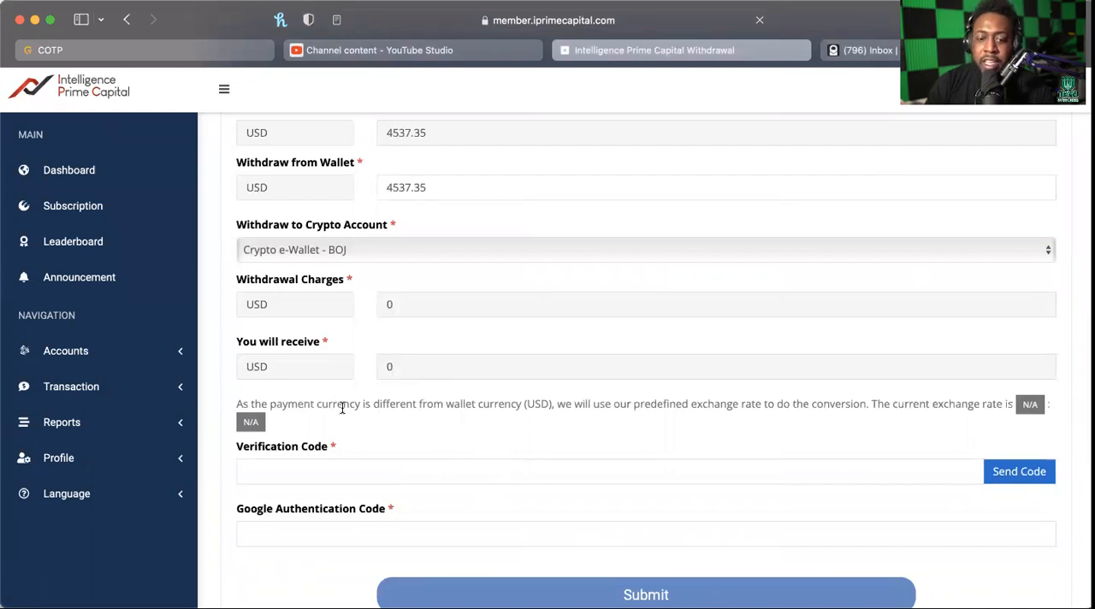
{"action": "mouse_move", "coordinate": [569, 411]}
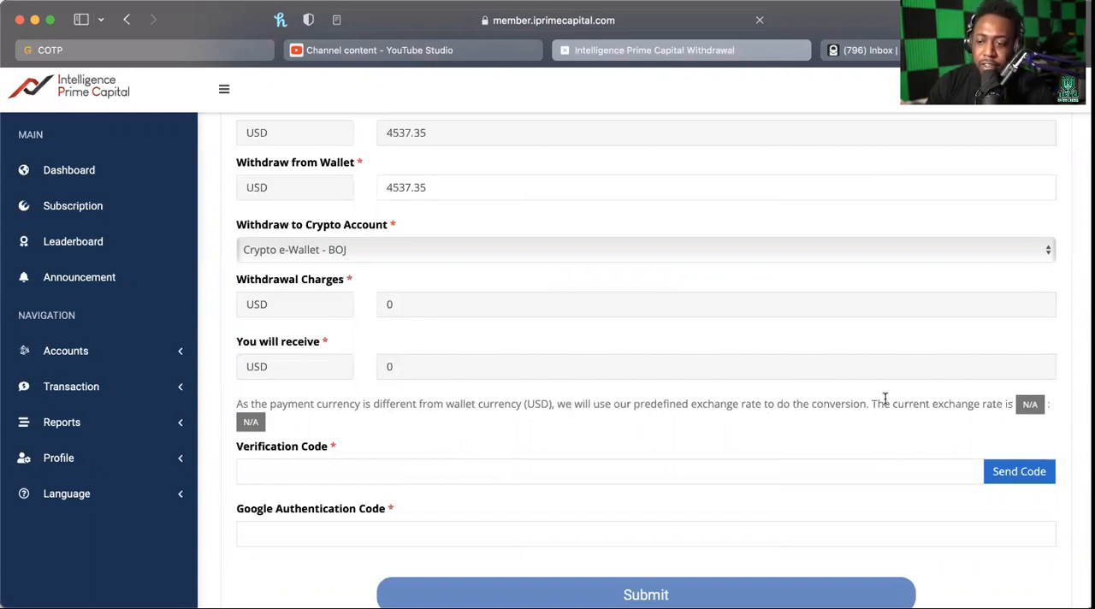
{"action": "mouse_move", "coordinate": [734, 411]}
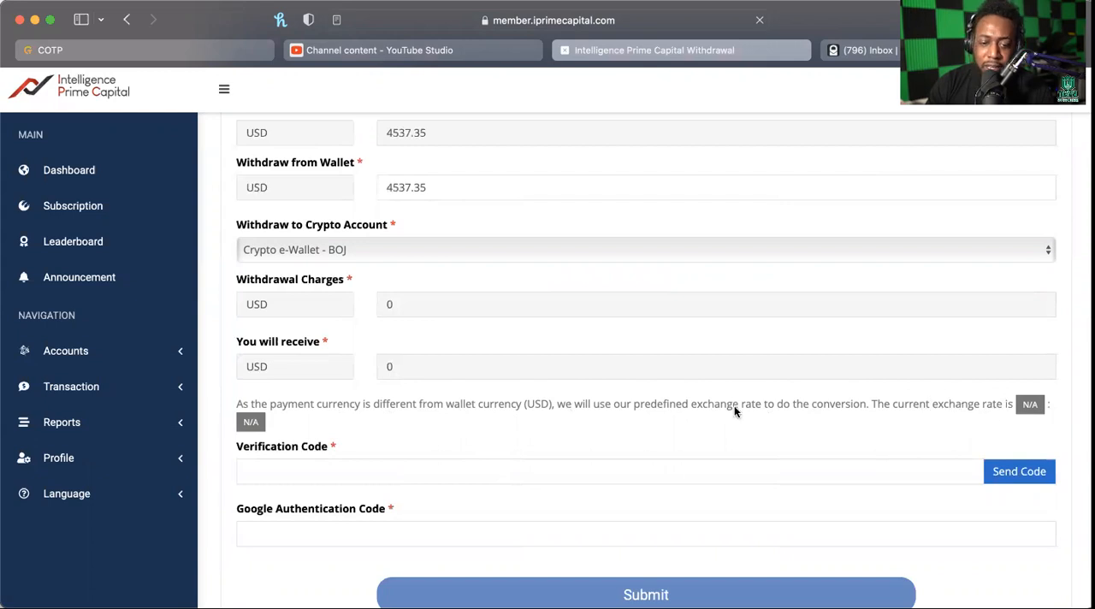
{"action": "scroll", "scroll_direction": "down", "scroll_amount": 3}
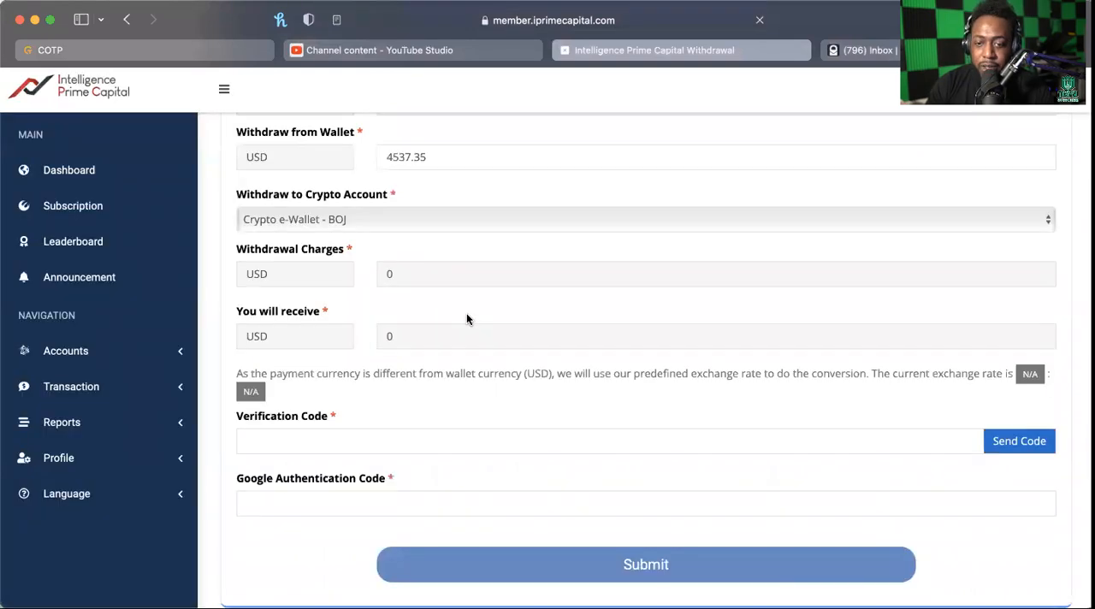
{"action": "left_click", "coordinate": [1019, 441]}
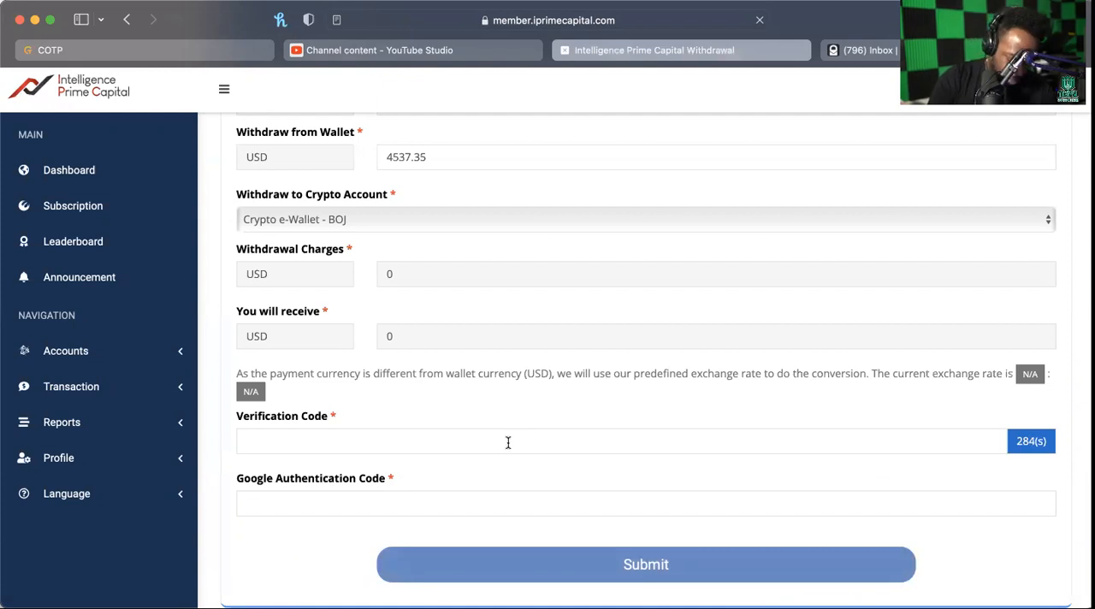
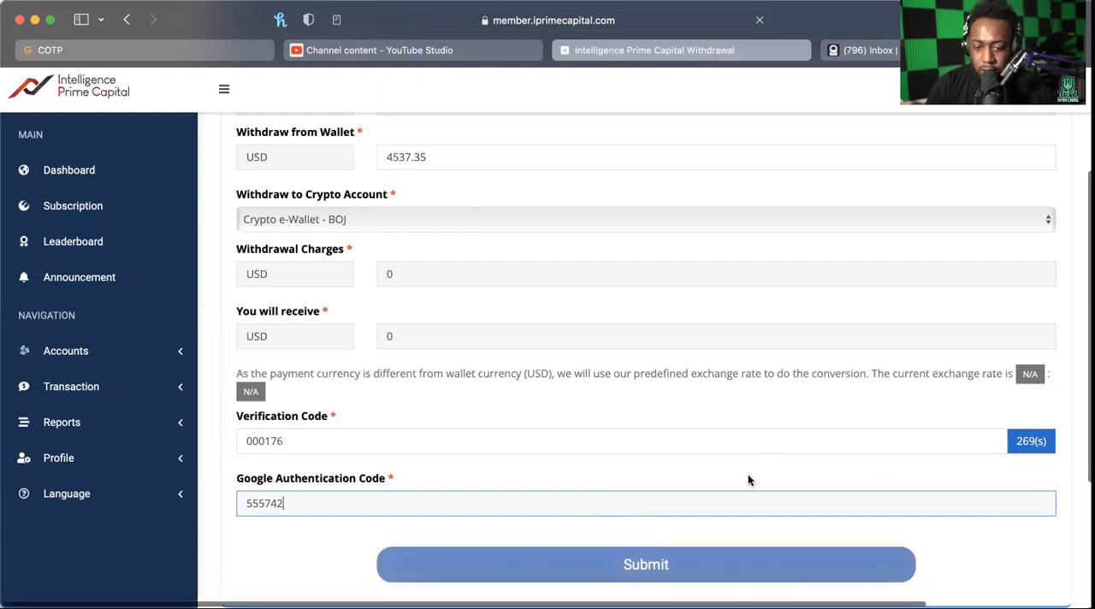
{"action": "scroll", "scroll_direction": "down", "scroll_amount": 3}
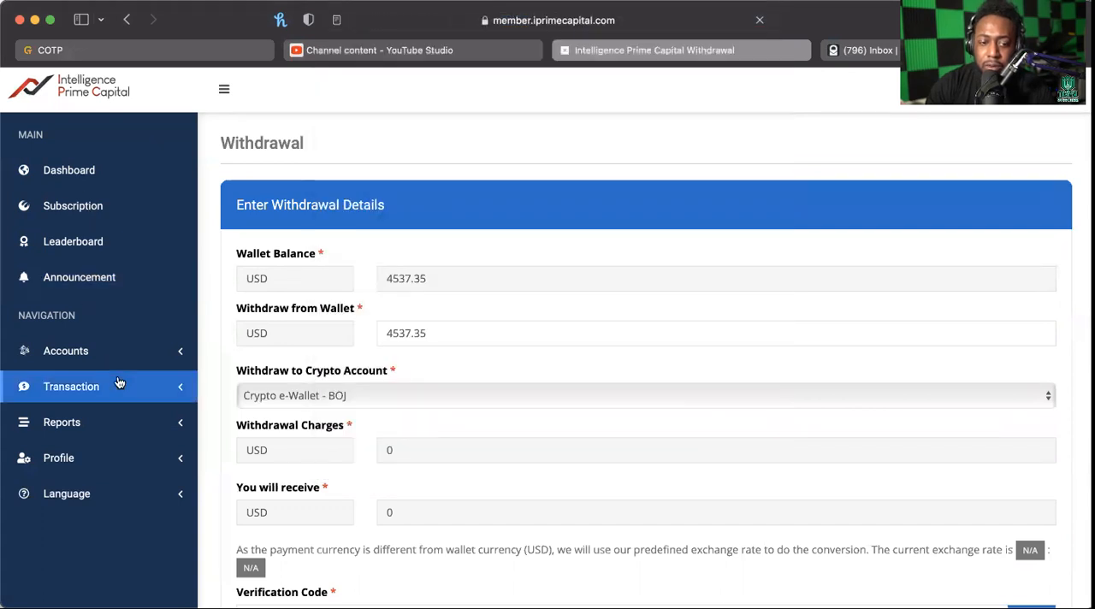
- Submit the 4537.35 USD withdrawal and watch the Failed toast reset the form
{"action": "left_click", "coordinate": [71, 386]}
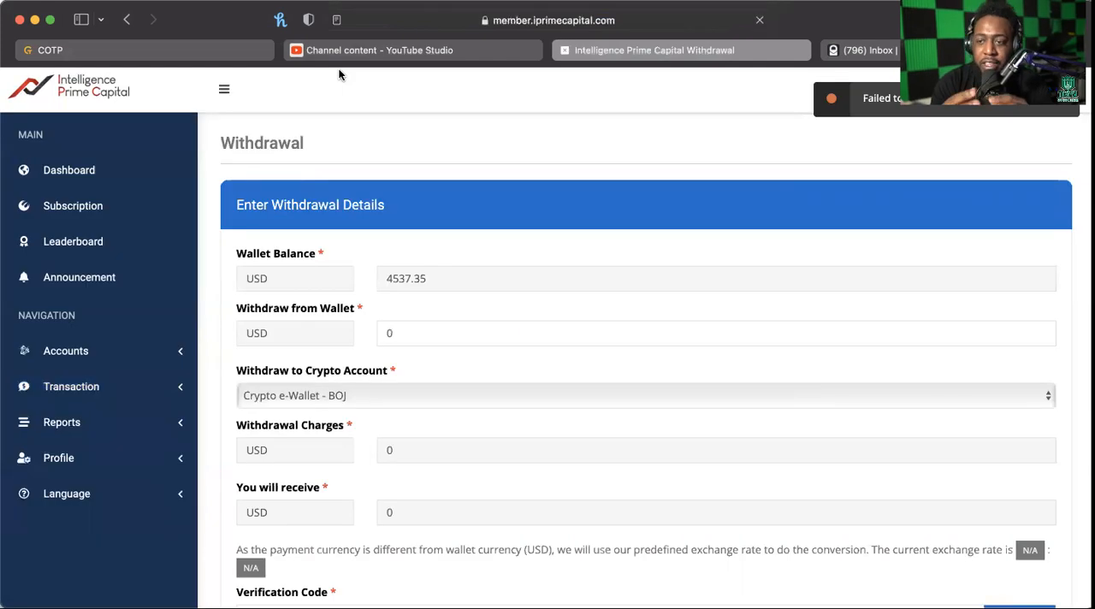
{"action": "scroll", "scroll_direction": "down", "scroll_amount": 3}
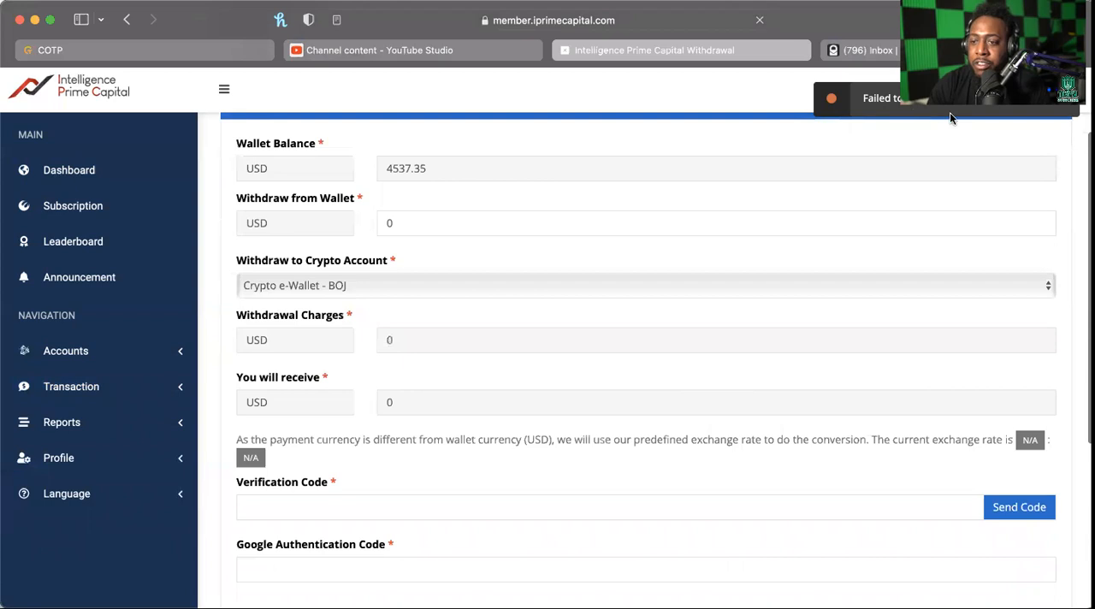
{"action": "scroll", "scroll_direction": "down", "scroll_amount": 3}
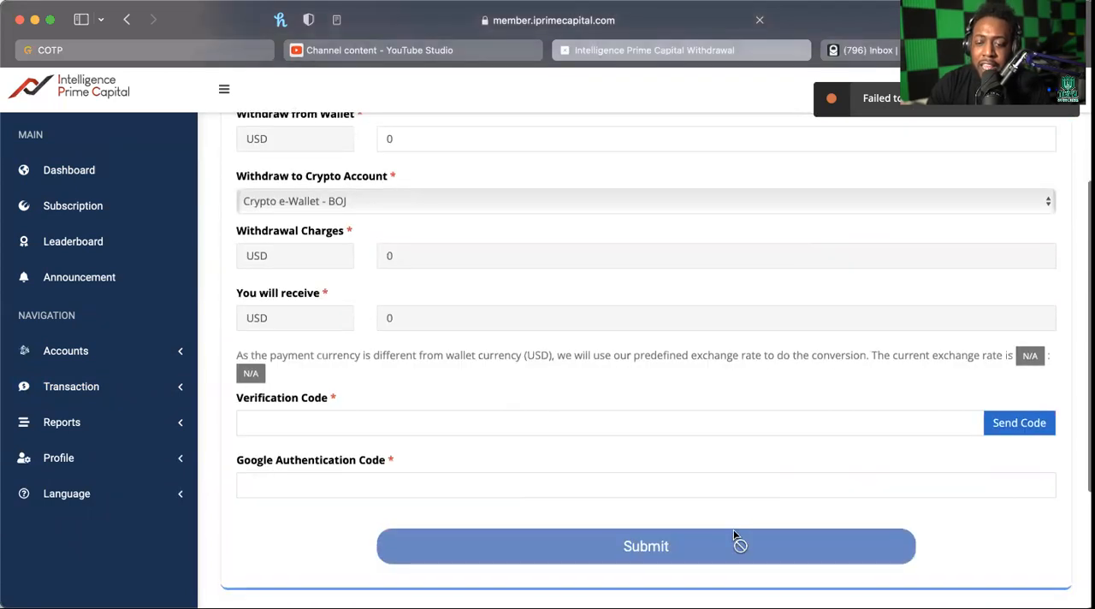
{"action": "mouse_move", "coordinate": [591, 447]}
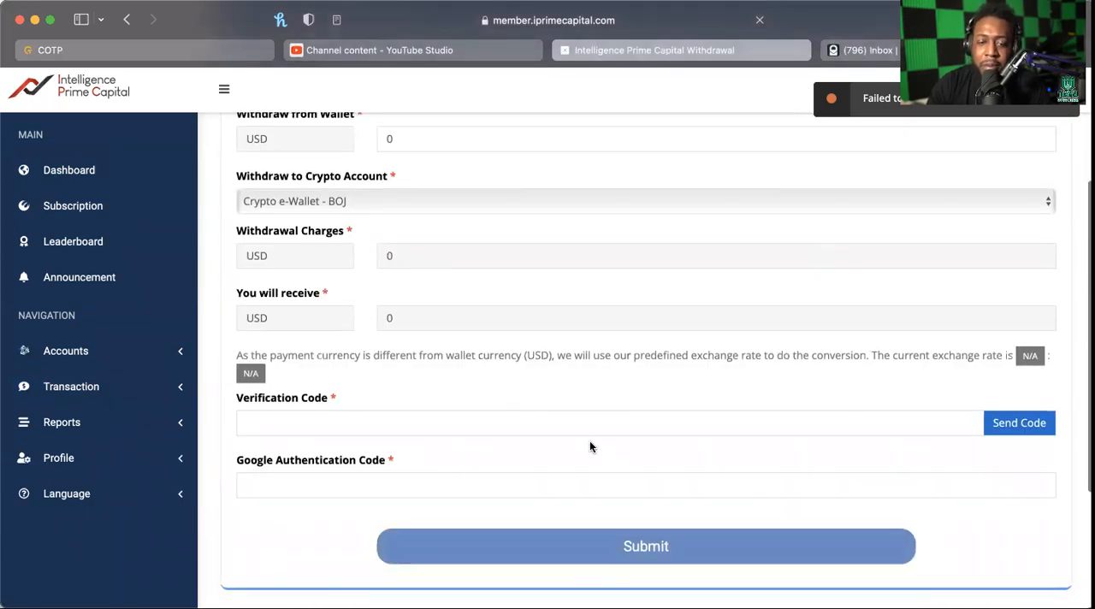